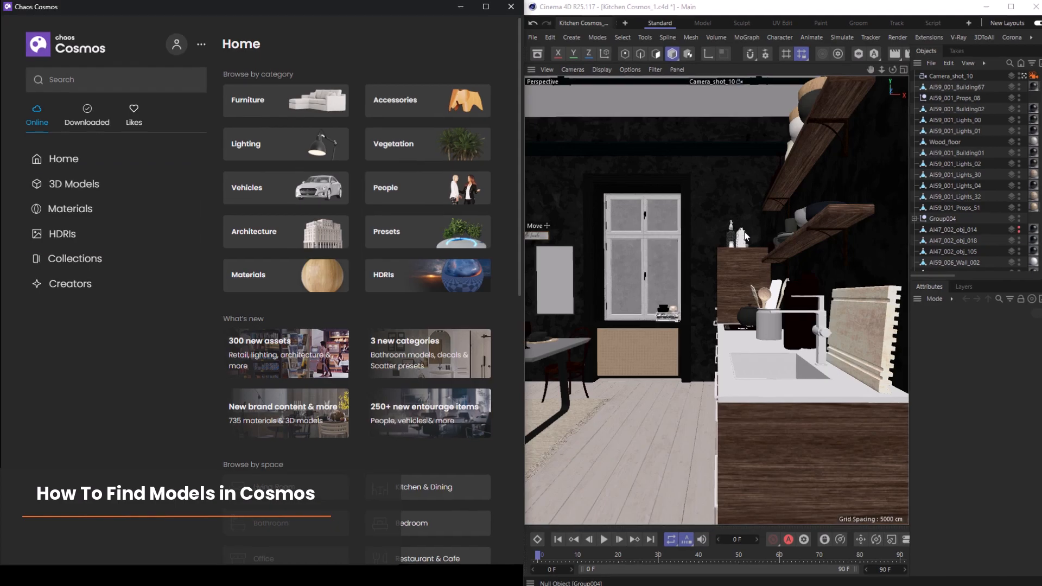
- Browse Kitchen furniture, go Home, then choose the Kitchen & Dining space
{"action": "left_click", "coordinate": [72, 183]}
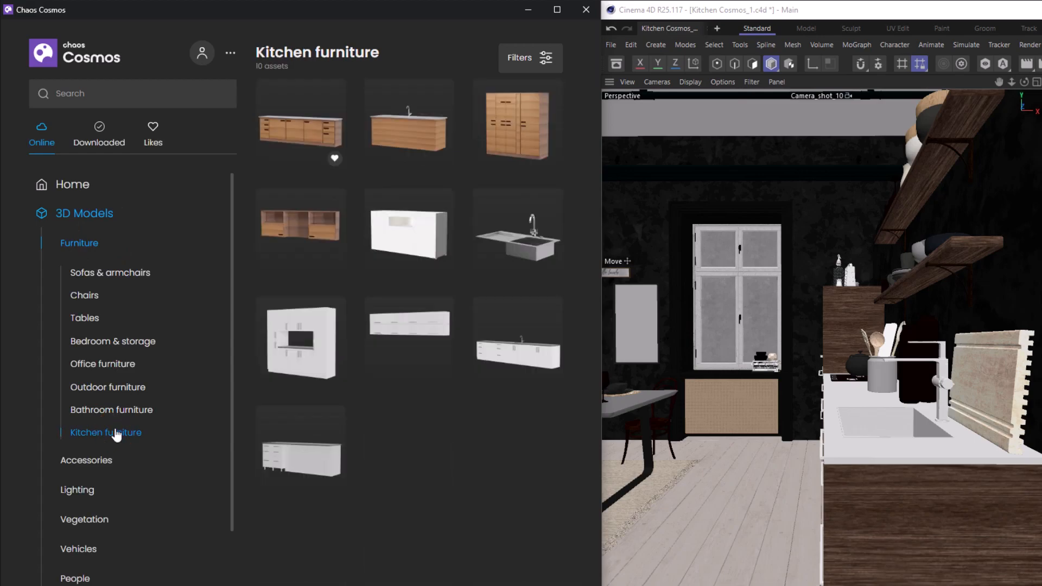
{"action": "left_click", "coordinate": [71, 184]}
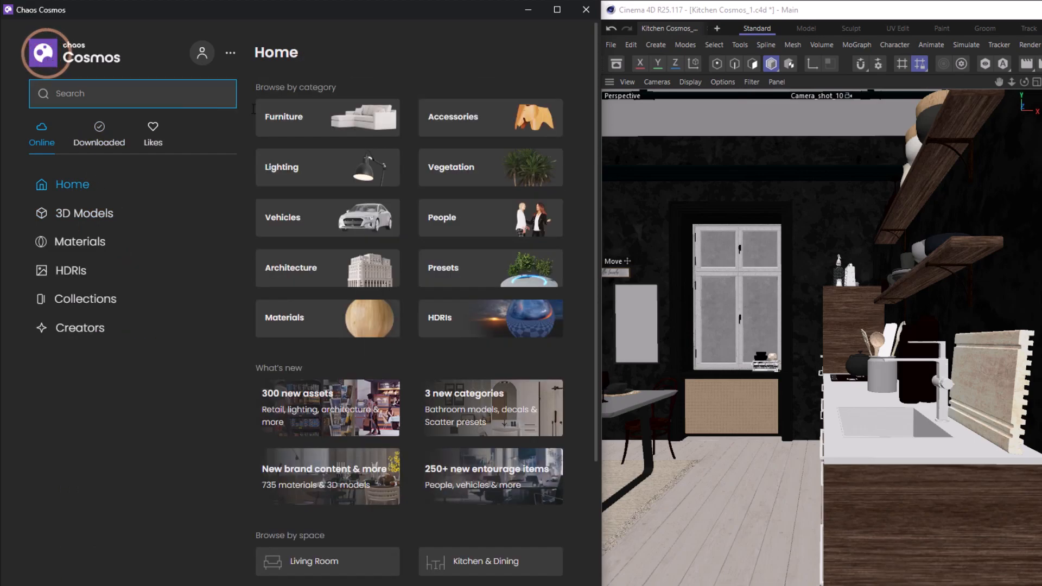
{"action": "mouse_move", "coordinate": [480, 567]}
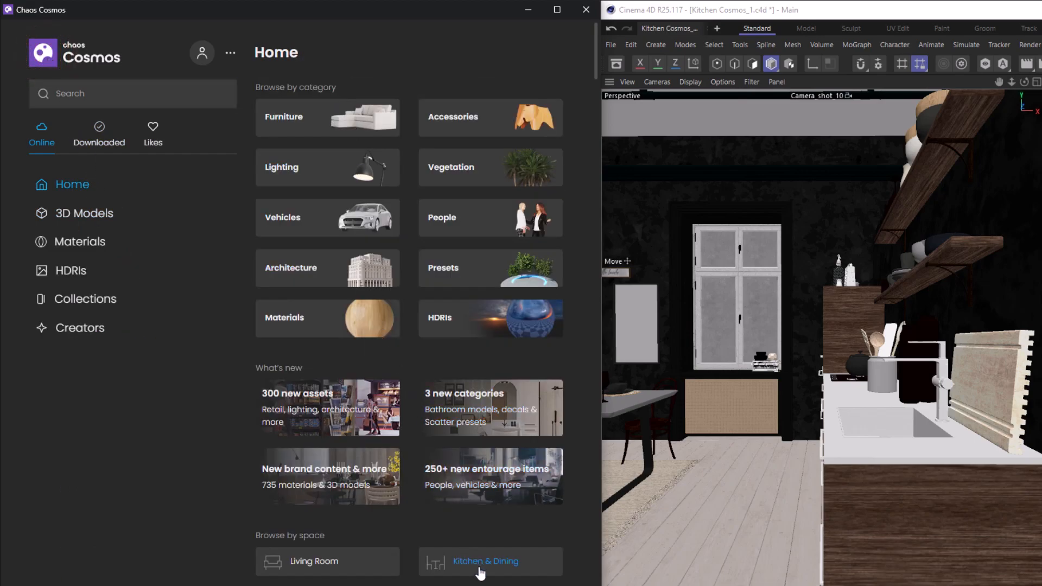
{"action": "left_click", "coordinate": [485, 561]}
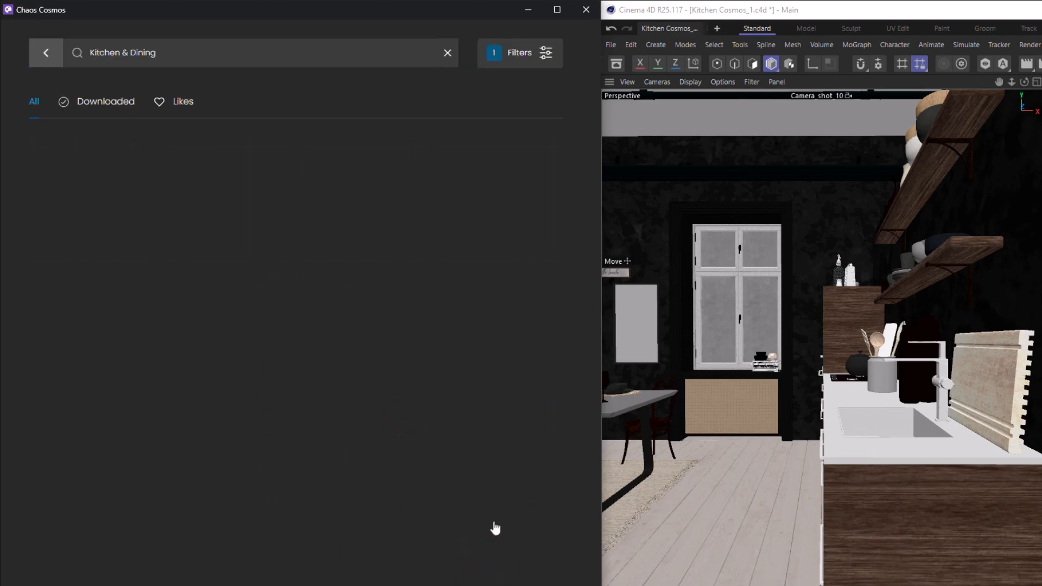
- Filter to white colour and Table surface, sorted by Date added, leaving 23 assets
{"action": "left_click", "coordinate": [519, 52]}
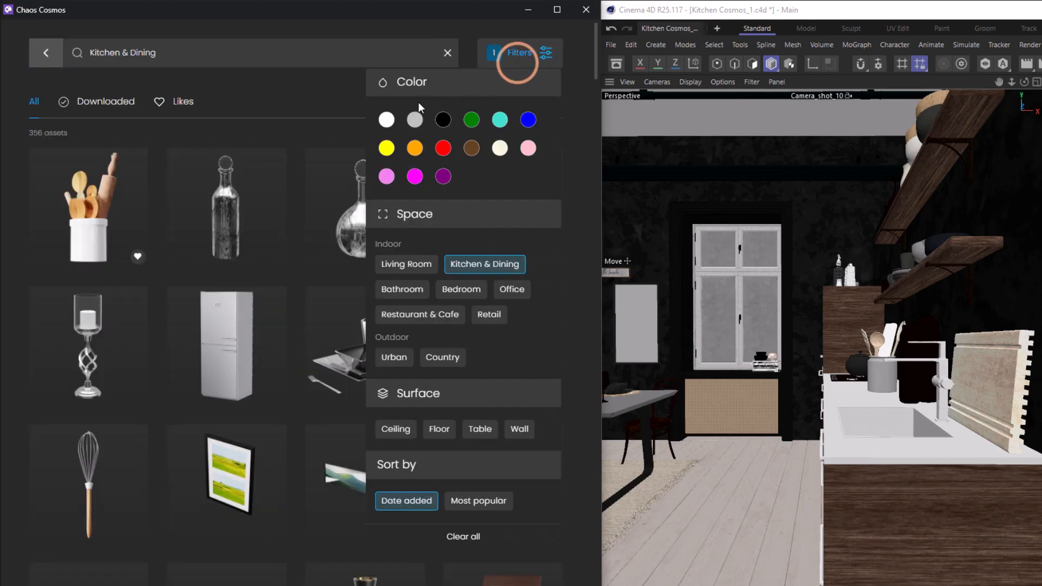
{"action": "left_click", "coordinate": [387, 119]}
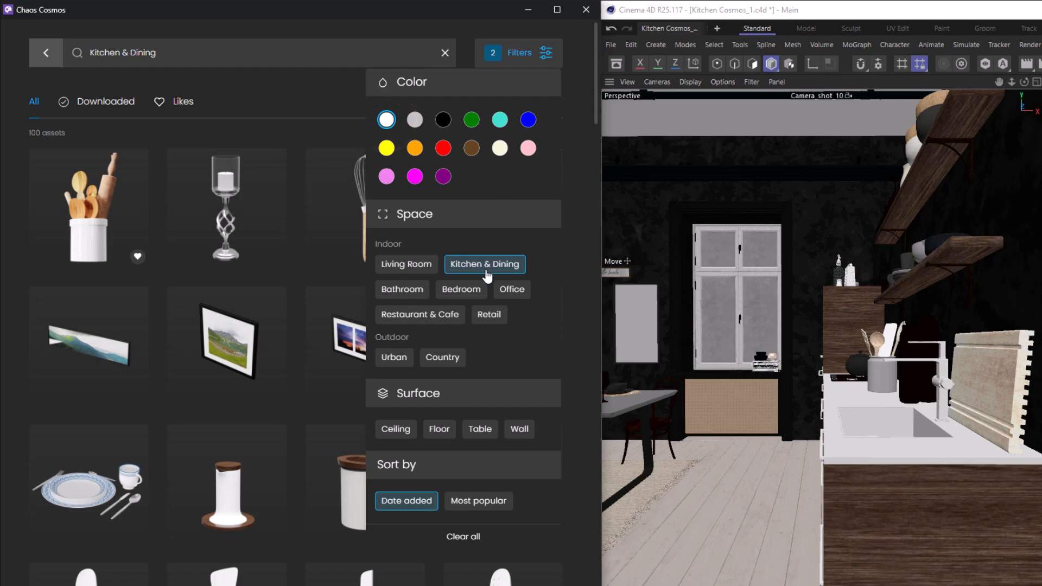
{"action": "left_click", "coordinate": [478, 428]}
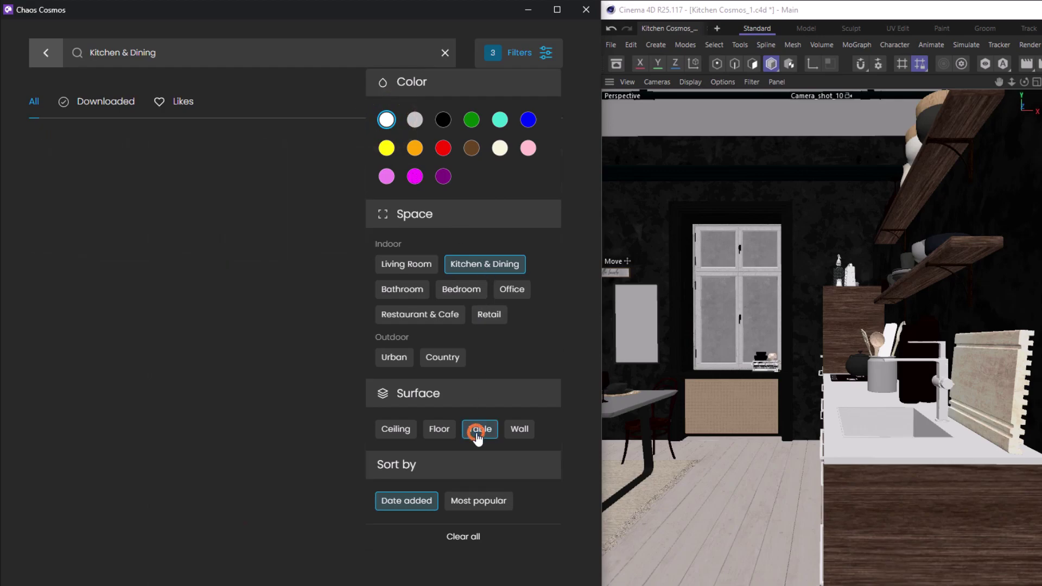
{"action": "left_click", "coordinate": [478, 429]}
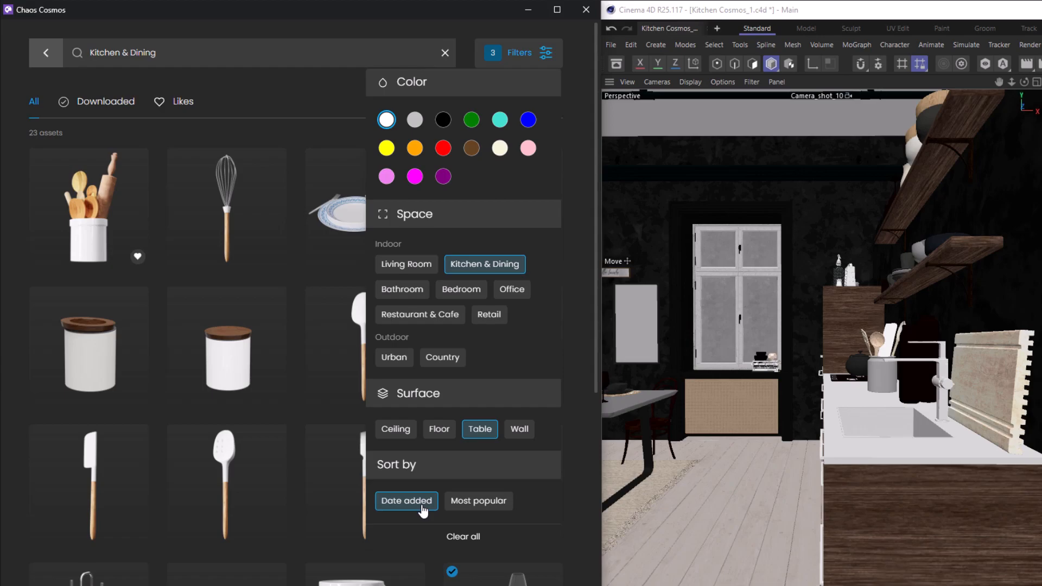
{"action": "mouse_move", "coordinate": [224, 37]}
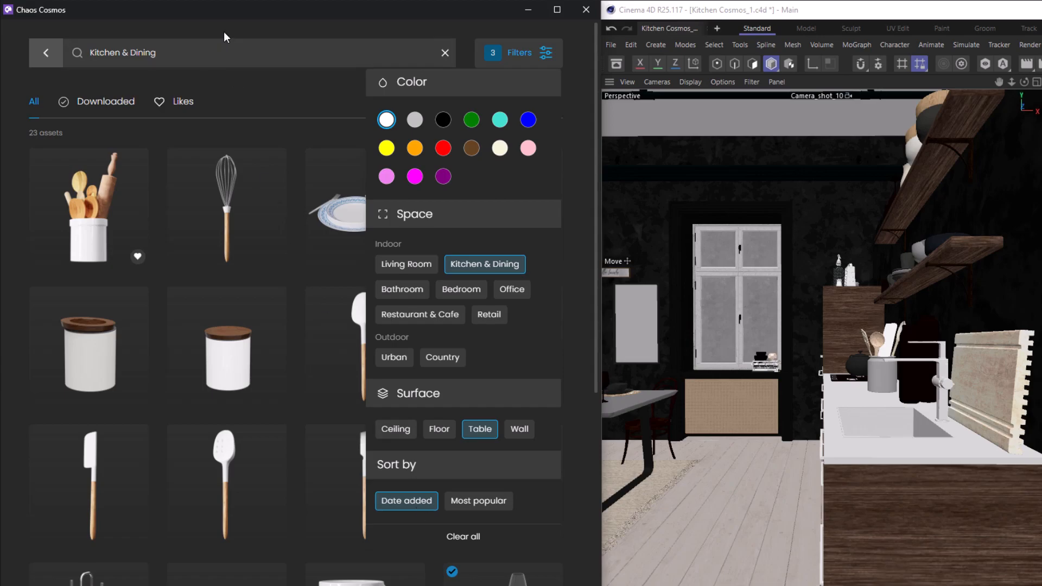
- Search for 'utensils' and show the Kitchen Utensils 01 92-03 detail page
{"action": "type", "text": "u"}
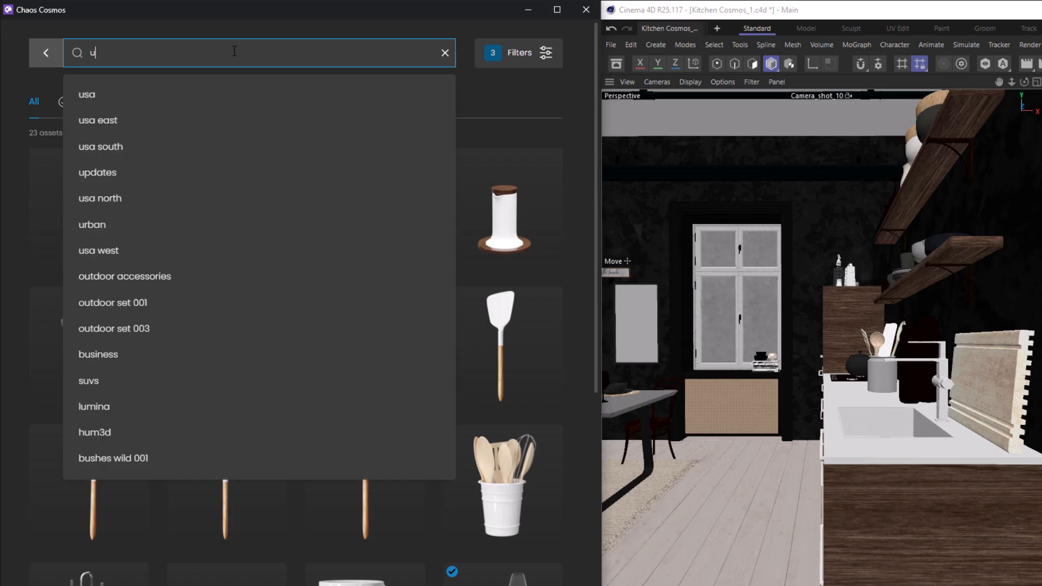
{"action": "type", "text": "utensils"}
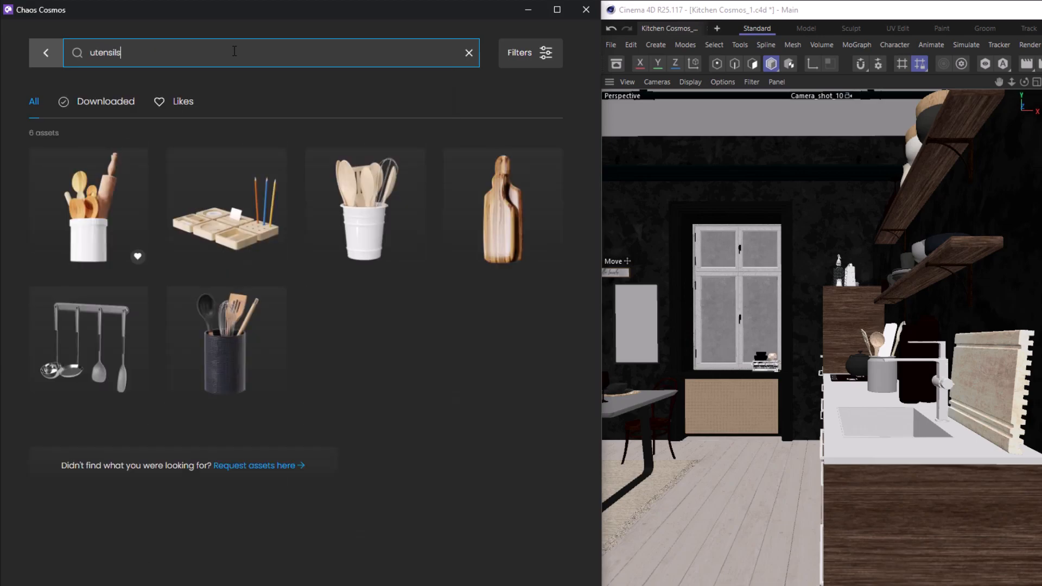
{"action": "left_click", "coordinate": [88, 208]}
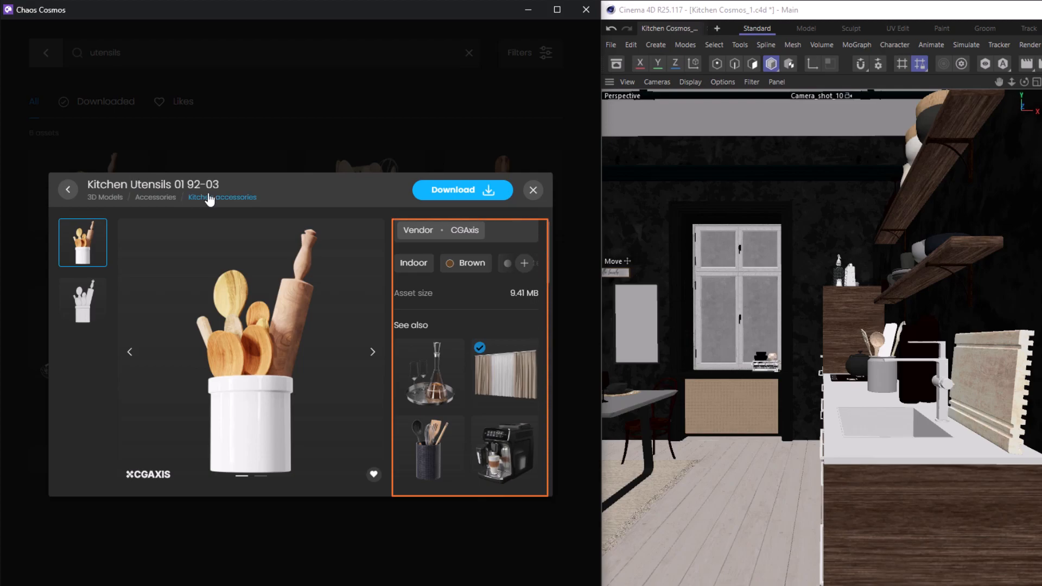
- Download and like Kitchen Utensils 01 92-03, then check the Downloaded and Likes listings
{"action": "left_click", "coordinate": [462, 190]}
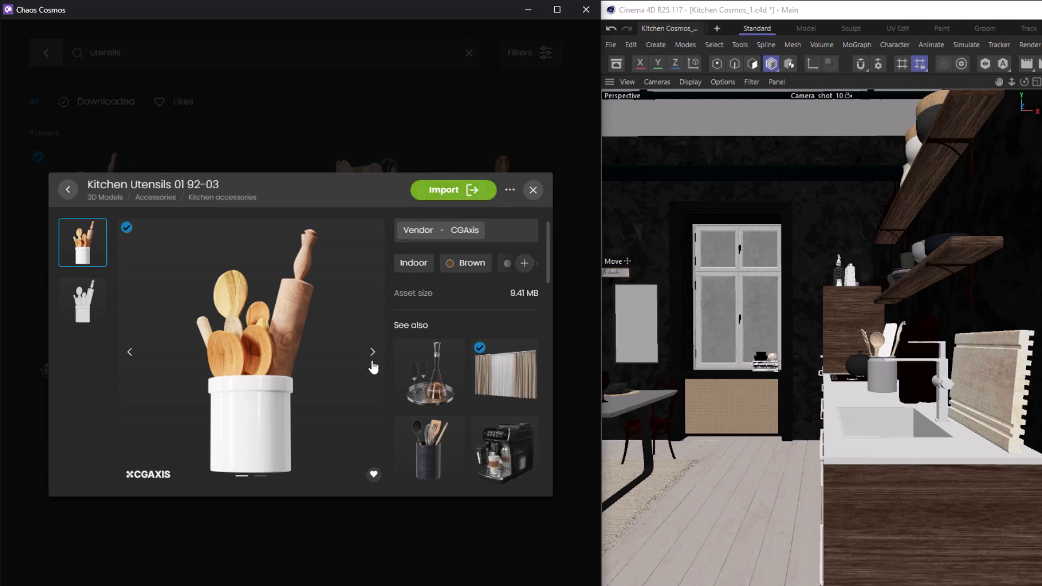
{"action": "left_click", "coordinate": [373, 474]}
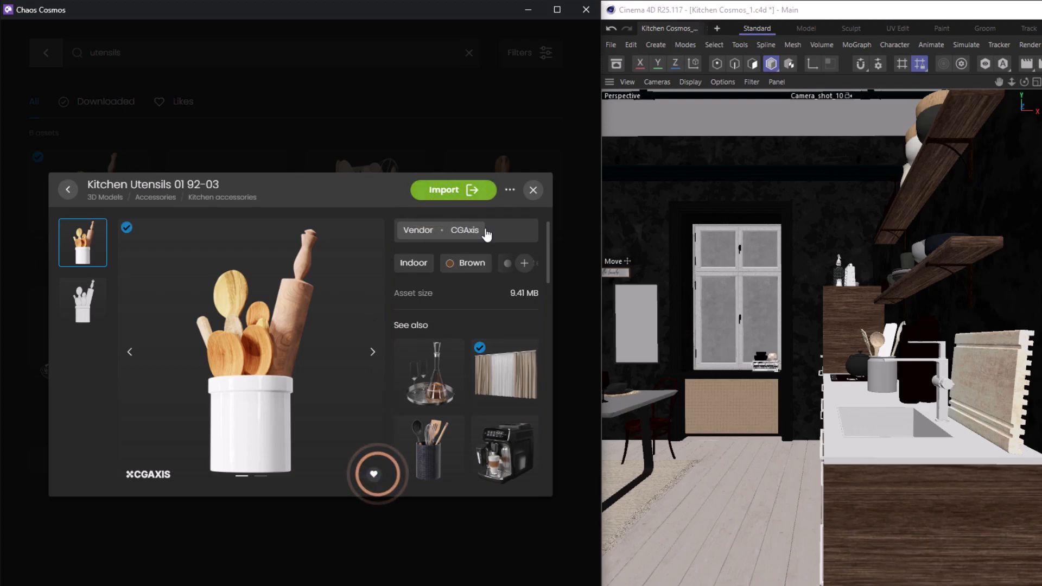
{"action": "left_click", "coordinate": [531, 189]}
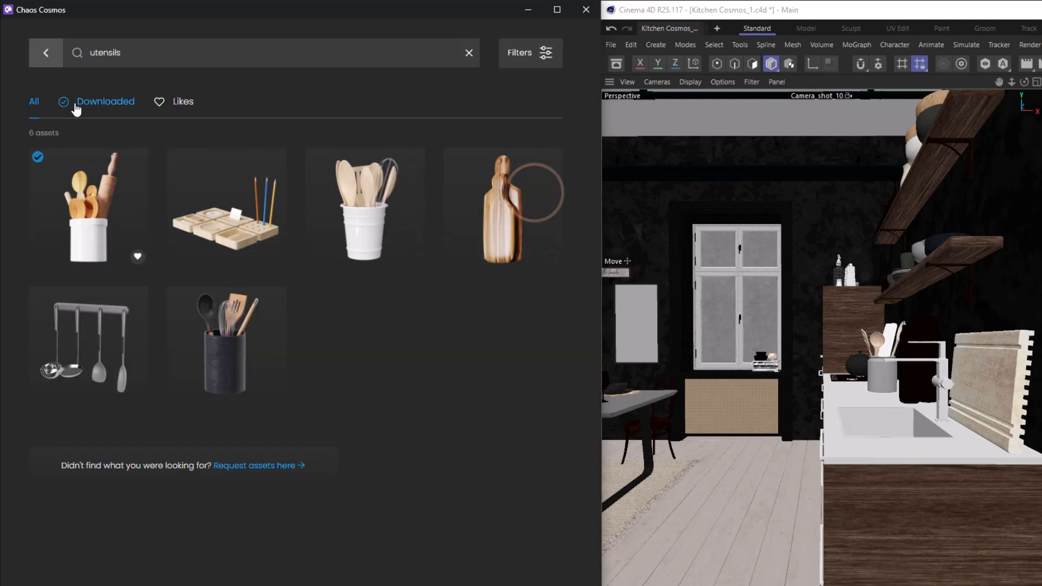
{"action": "left_click", "coordinate": [181, 102]}
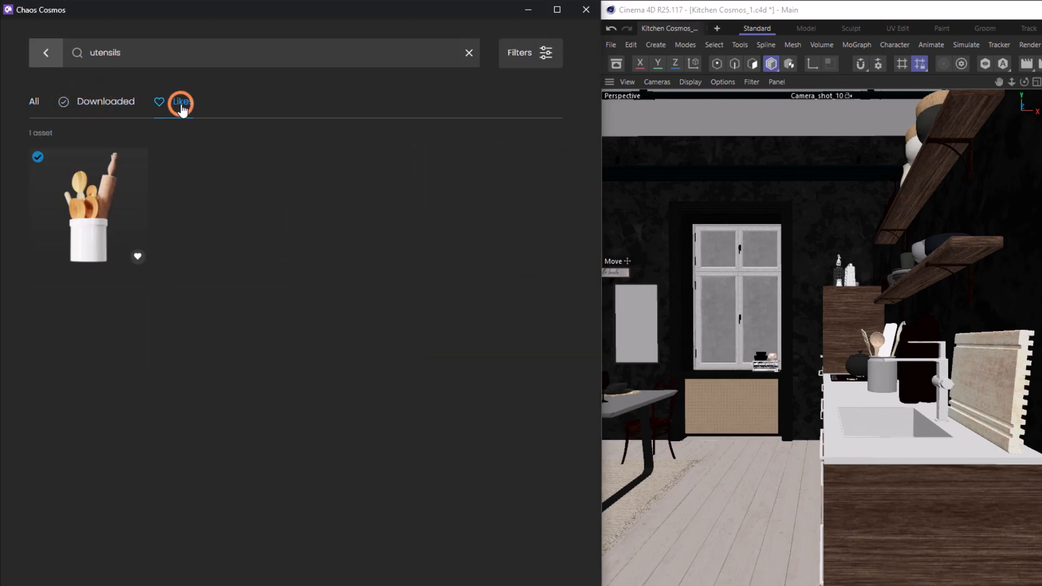
{"action": "left_click", "coordinate": [180, 102]}
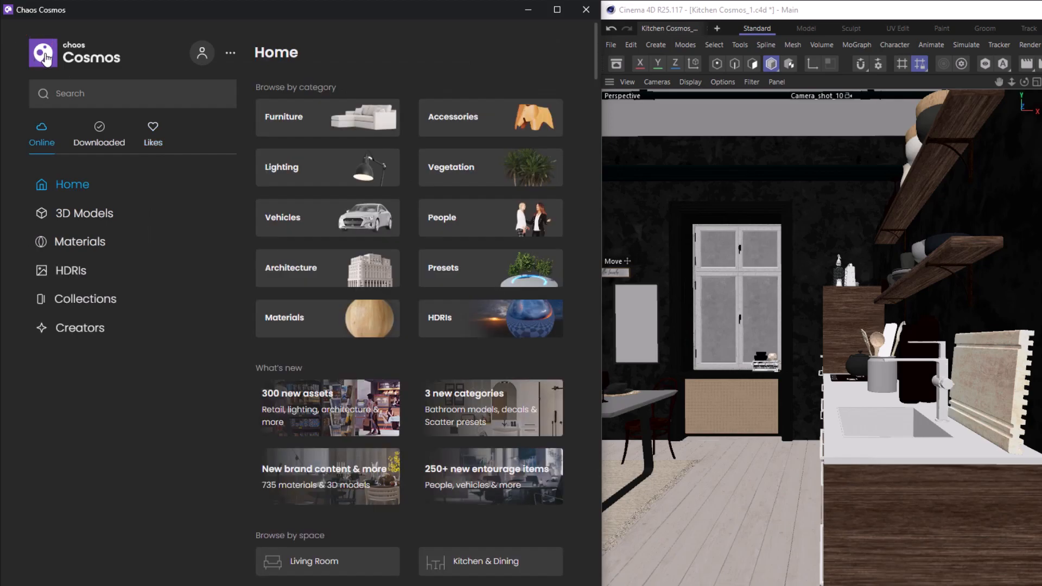
- Show the All likes collection and download Kitchen Cabinets Island 86-03
{"action": "left_click", "coordinate": [230, 52]}
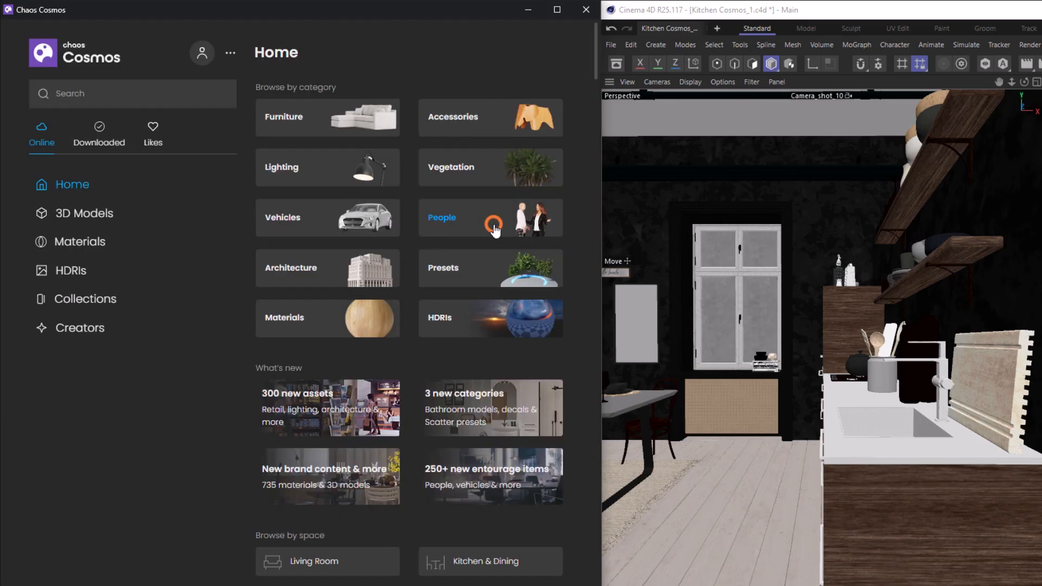
{"action": "left_click", "coordinate": [153, 133]}
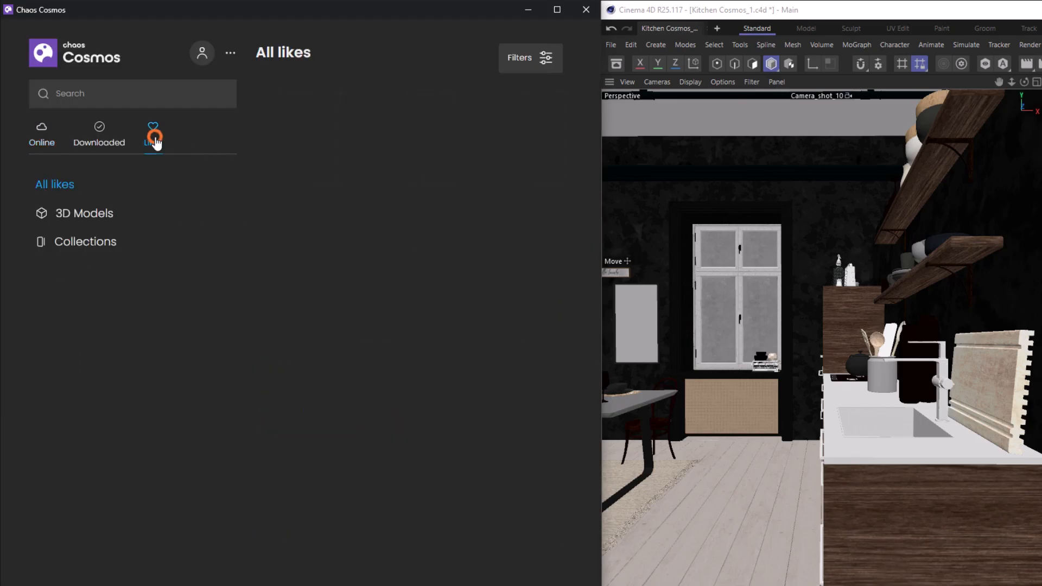
{"action": "left_click", "coordinate": [152, 133]}
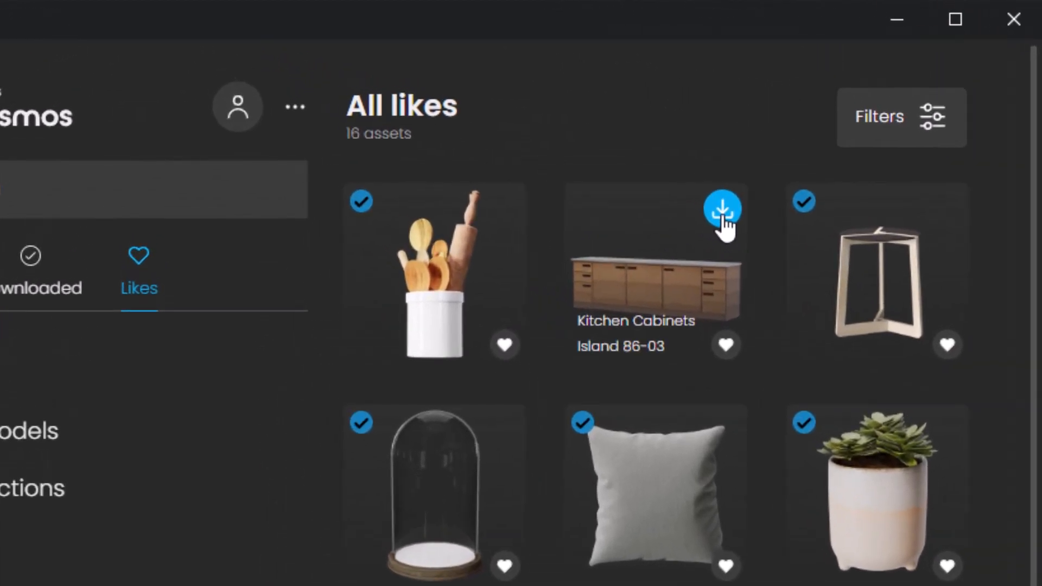
{"action": "left_click", "coordinate": [723, 209]}
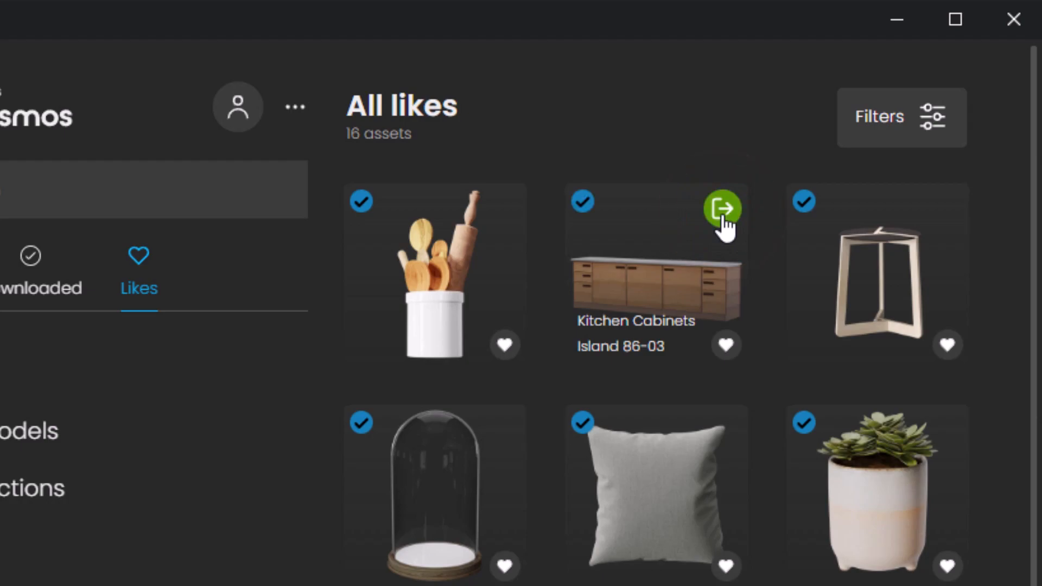
{"action": "mouse_move", "coordinate": [582, 229]}
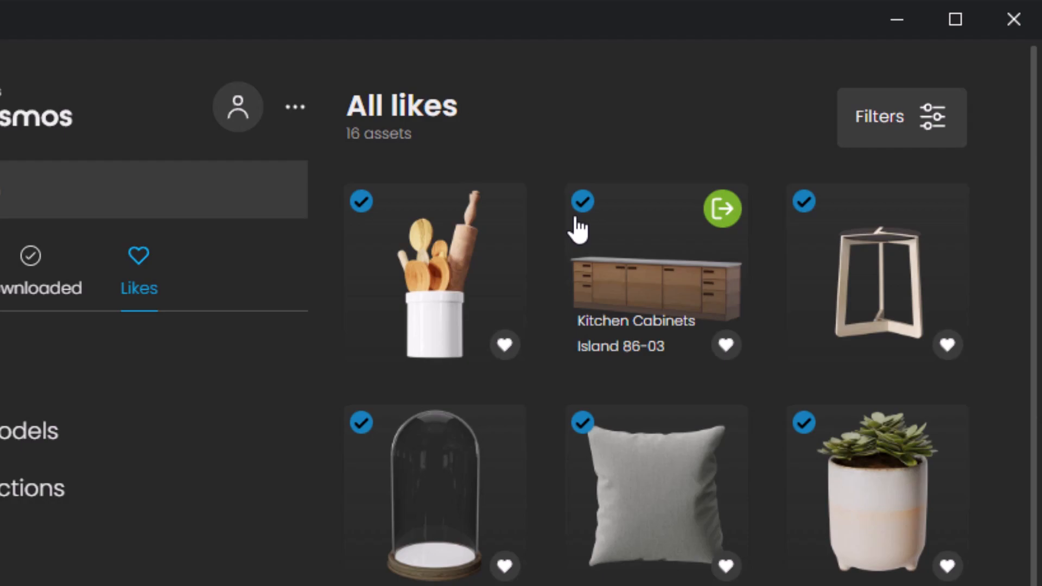
{"action": "mouse_move", "coordinate": [503, 219]}
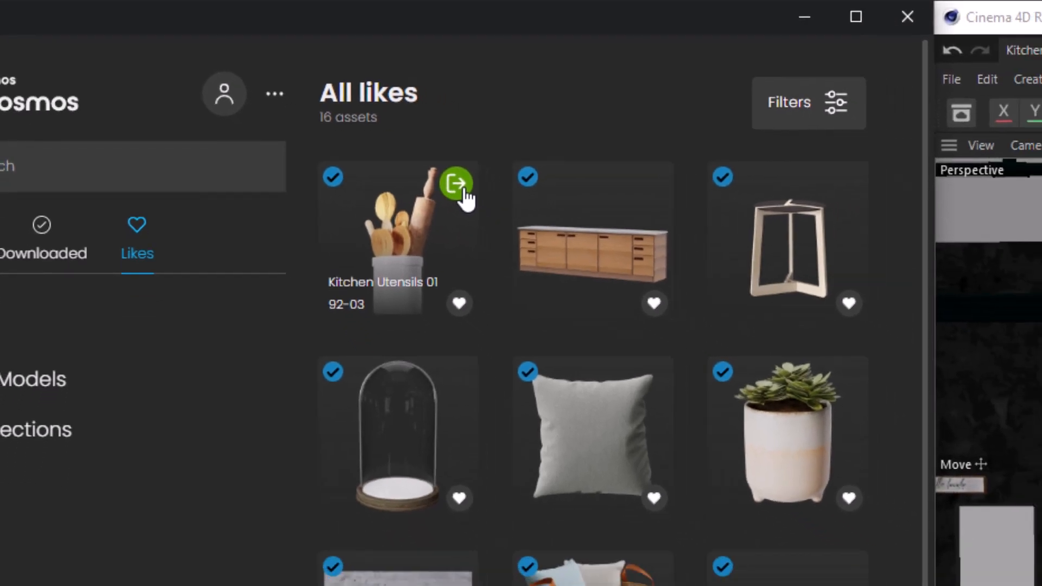
- Import the utensils proxy, maximise the Perspective view, and display it as Full mesh
{"action": "left_click", "coordinate": [455, 185]}
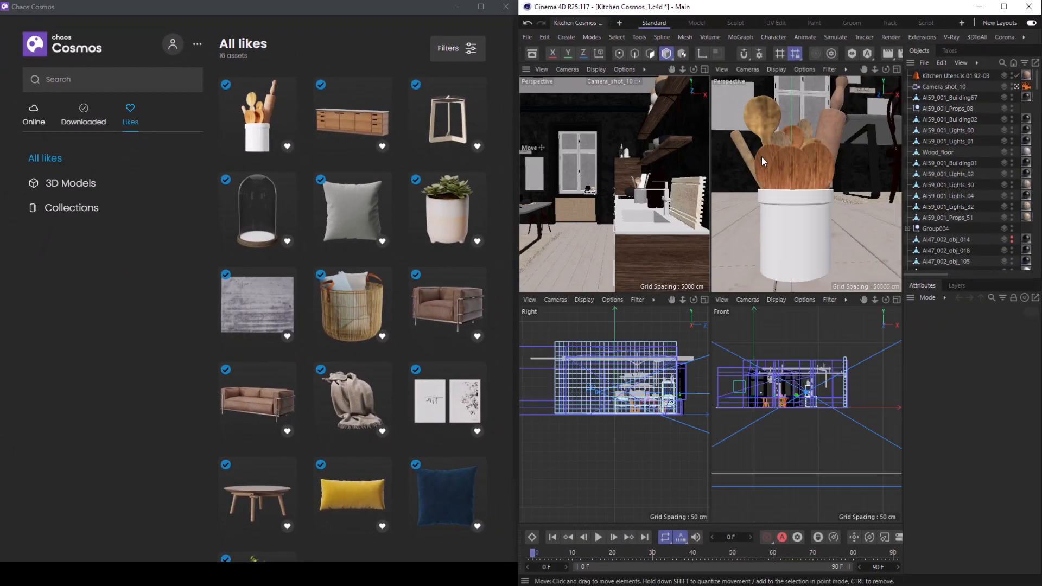
{"action": "left_click", "coordinate": [950, 75]}
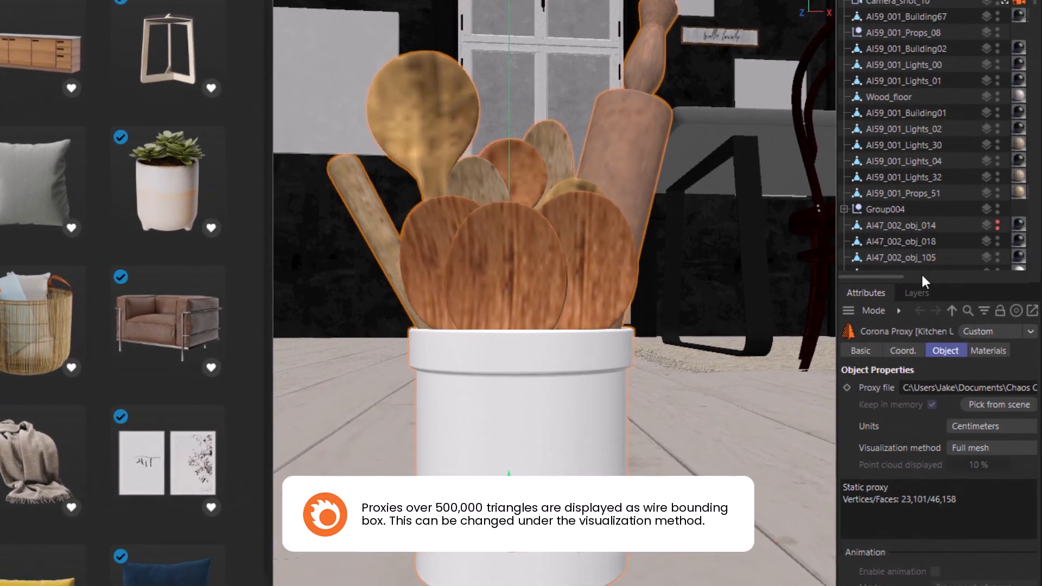
{"action": "left_click", "coordinate": [989, 447]}
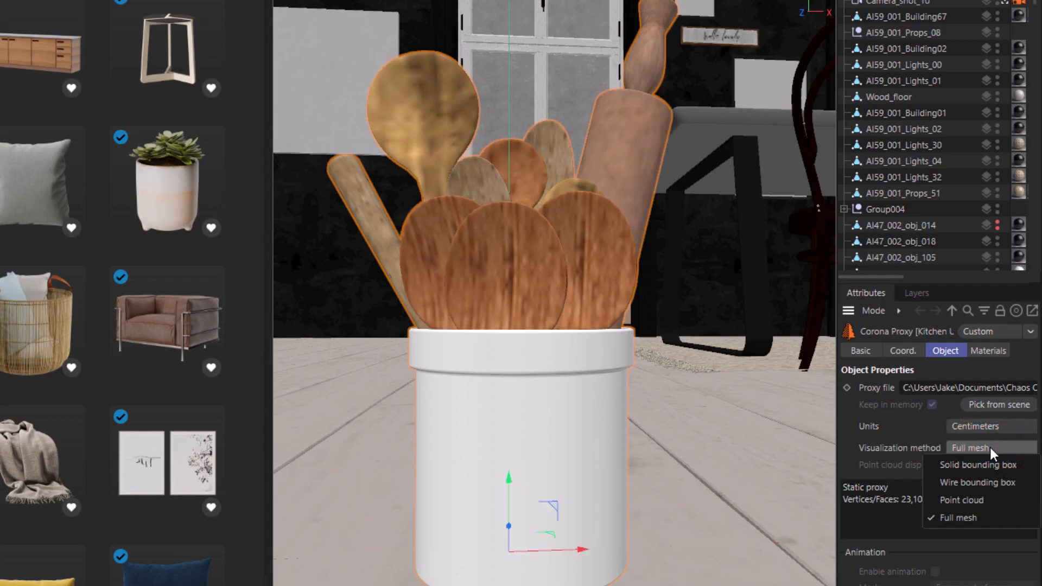
{"action": "left_click", "coordinate": [960, 517]}
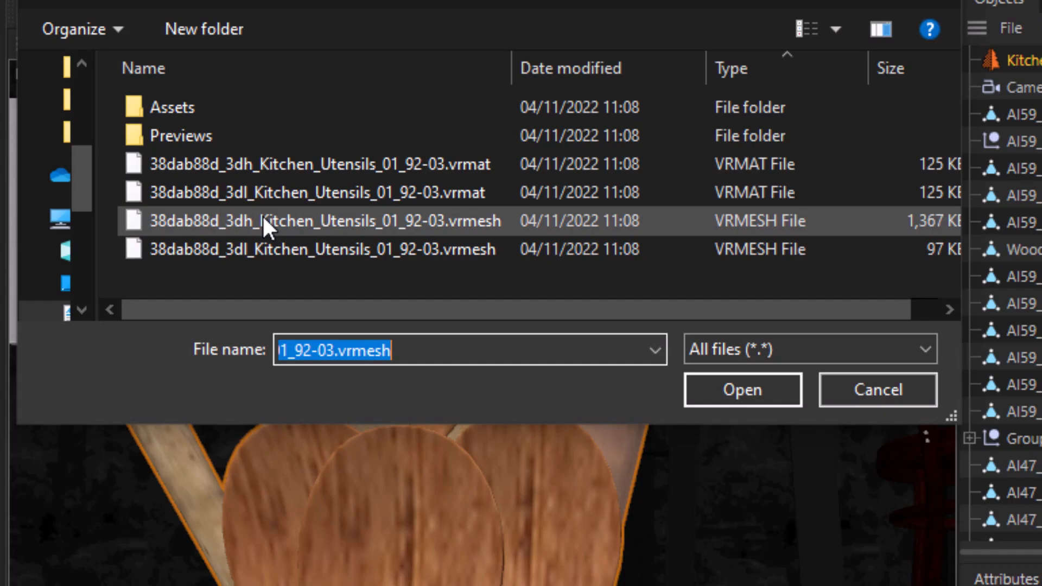
- Load 38dab88d_3dl_Kitchen_Utensils_01_92-03.vrmesh as the proxy file
{"action": "left_click", "coordinate": [299, 250]}
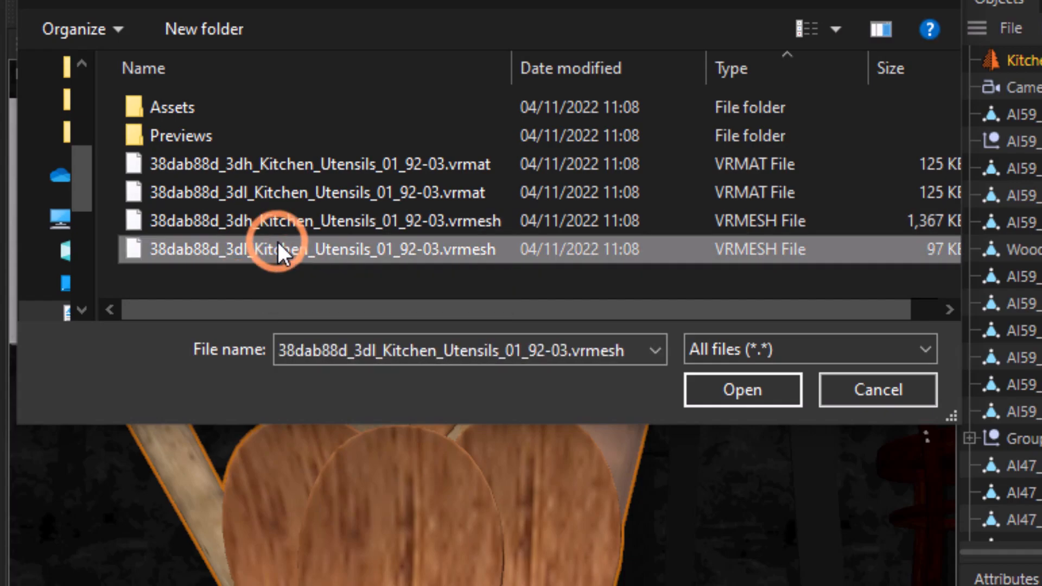
{"action": "left_click", "coordinate": [741, 390]}
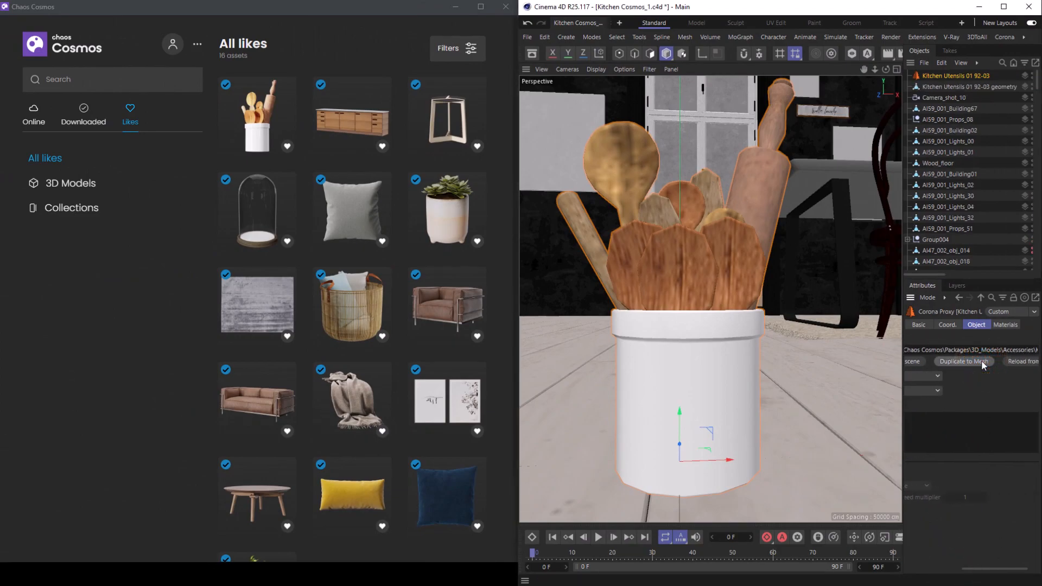
- Show Roller_mtl.1's network in the Corona node material editor
{"action": "left_click", "coordinate": [1005, 36]}
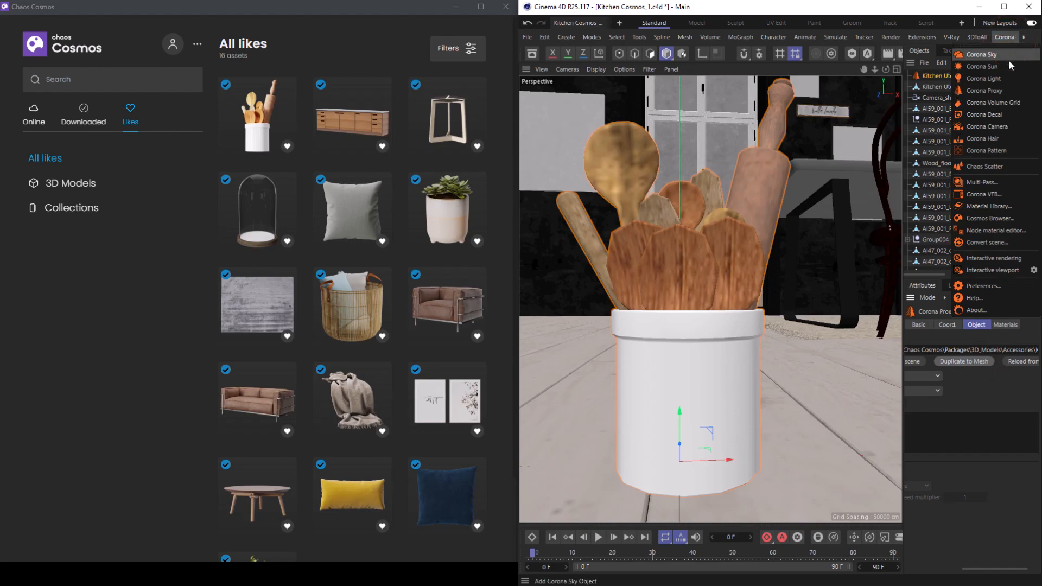
{"action": "left_click", "coordinate": [989, 230]}
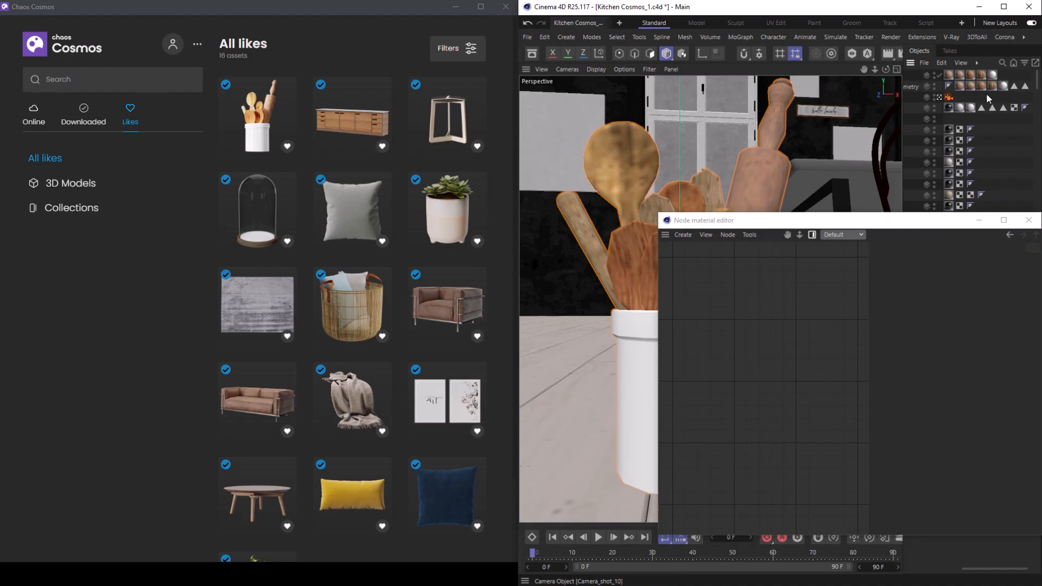
{"action": "left_click", "coordinate": [933, 75]}
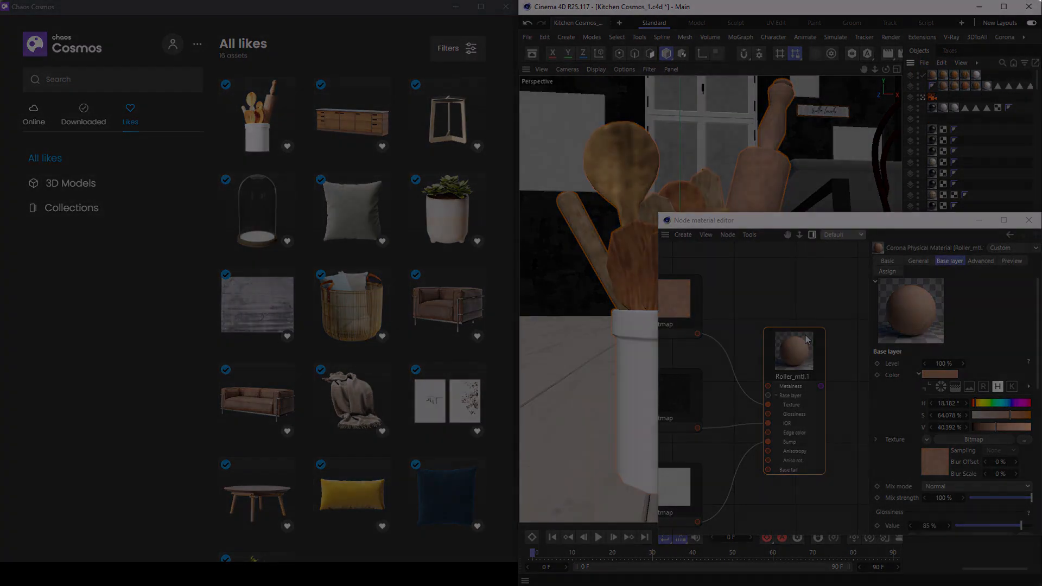
- List the Materials > Wood collection with the Filters popup dismissed
{"action": "left_click", "coordinate": [66, 208]}
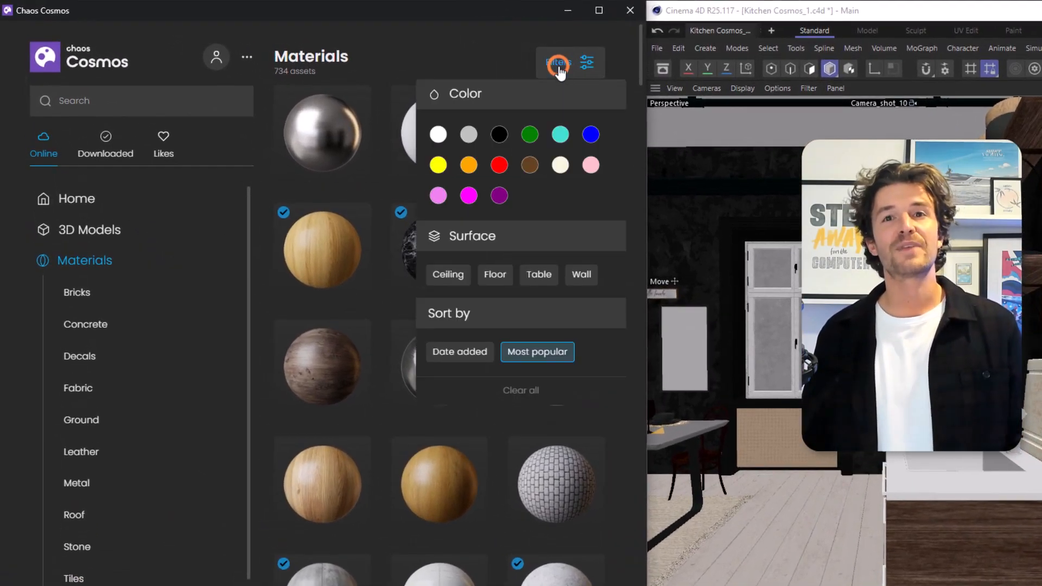
{"action": "left_click", "coordinate": [559, 61]}
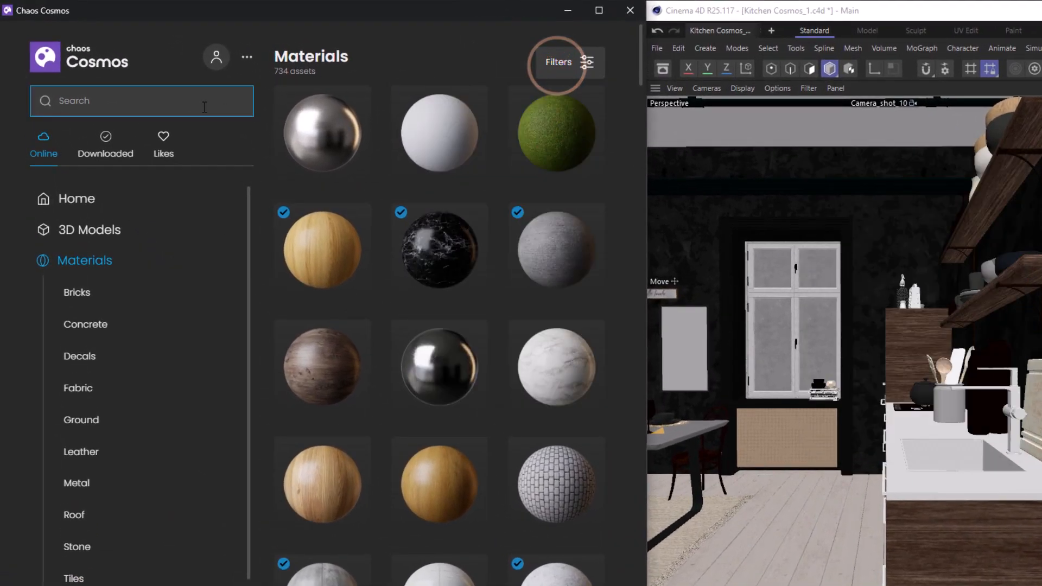
{"action": "left_click", "coordinate": [64, 541]}
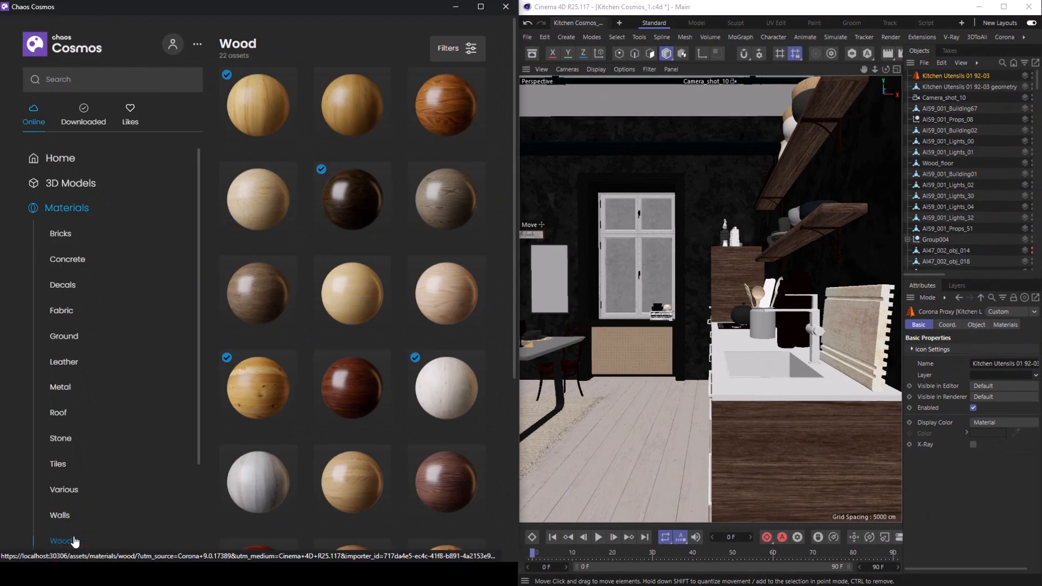
{"action": "scroll", "scroll_direction": "down", "scroll_amount": 3}
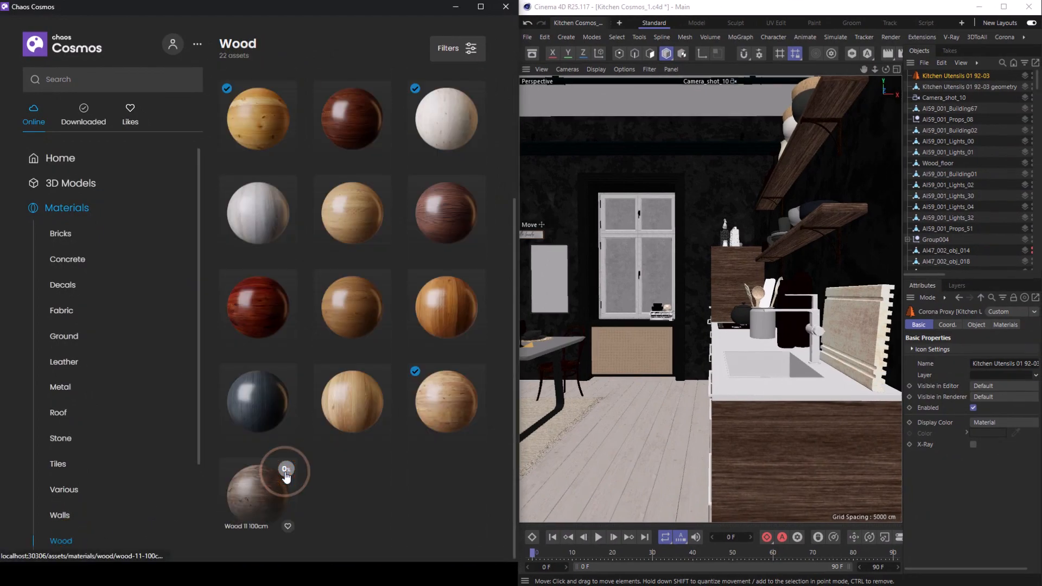
- Import Wood 11 100cm with Use triplanar mapping enabled, after viewing its Additional info
{"action": "left_click", "coordinate": [256, 491]}
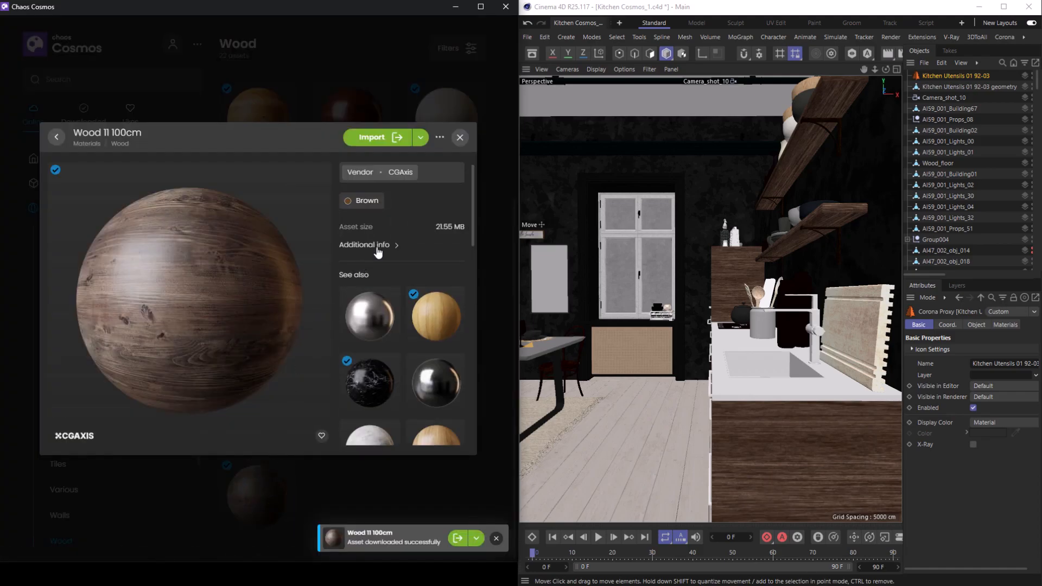
{"action": "left_click", "coordinate": [368, 244]}
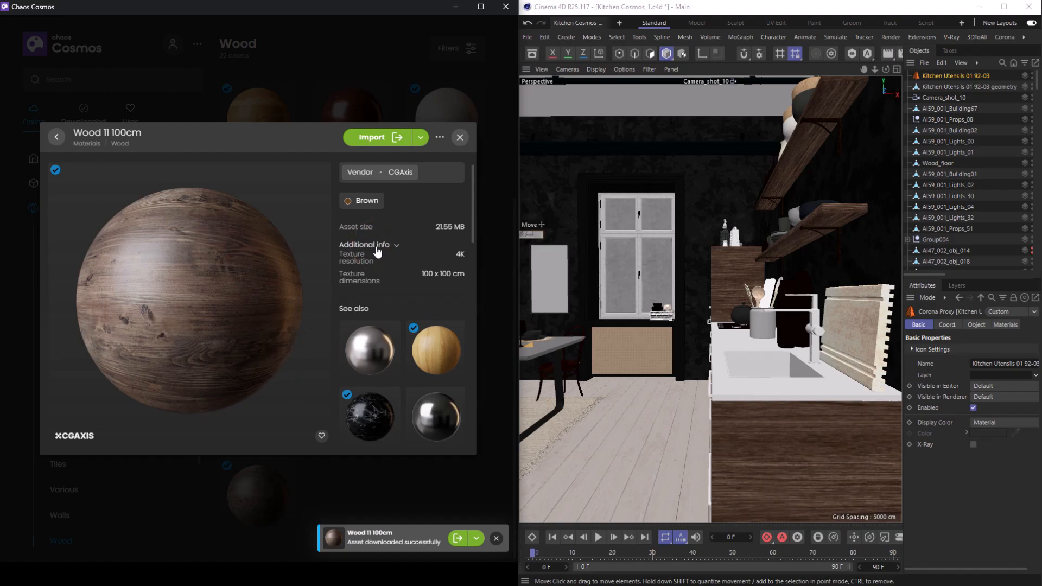
{"action": "left_click", "coordinate": [419, 138]}
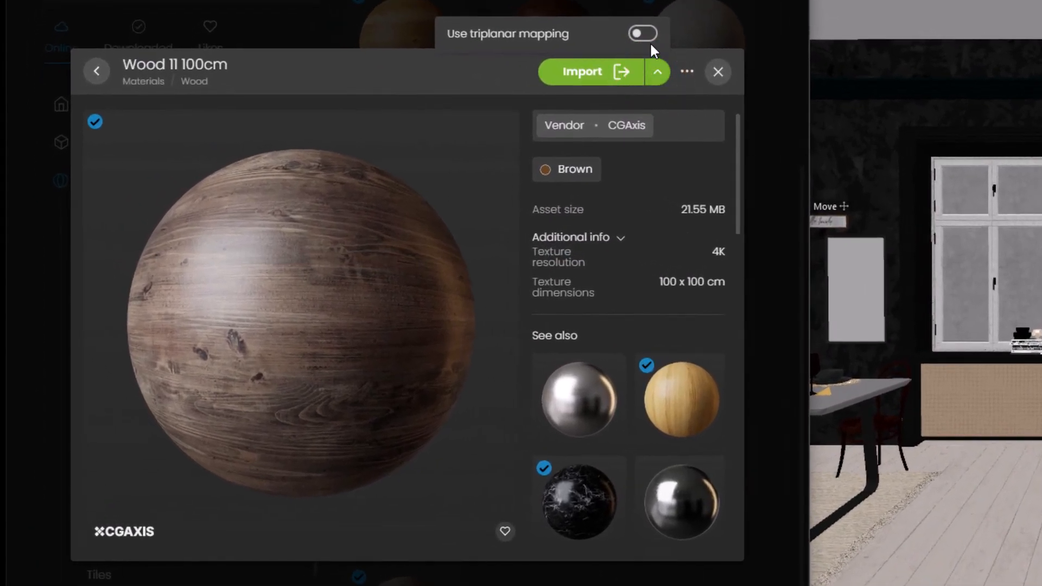
{"action": "left_click", "coordinate": [642, 34]}
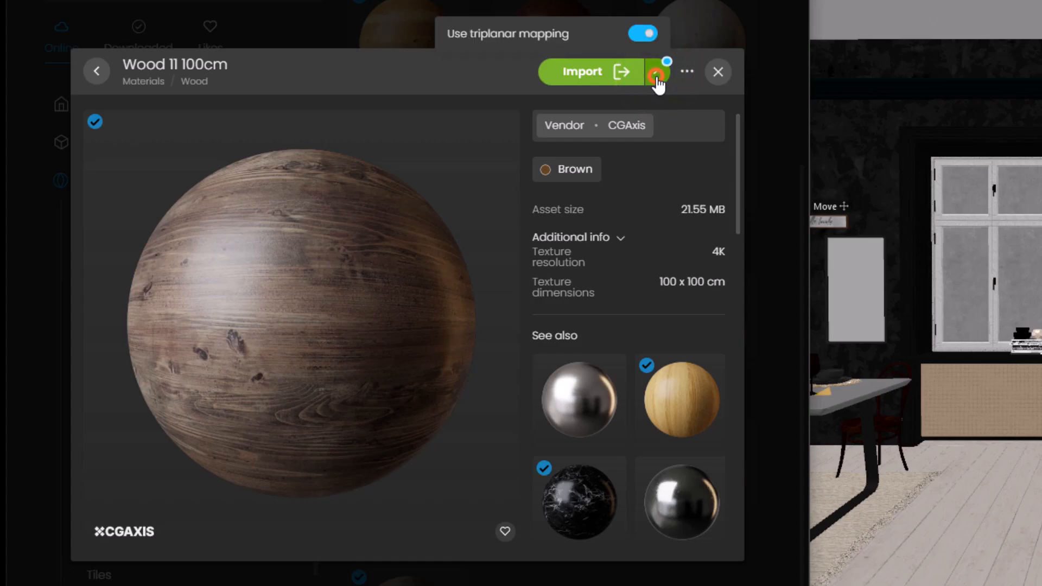
{"action": "left_click", "coordinate": [641, 34]}
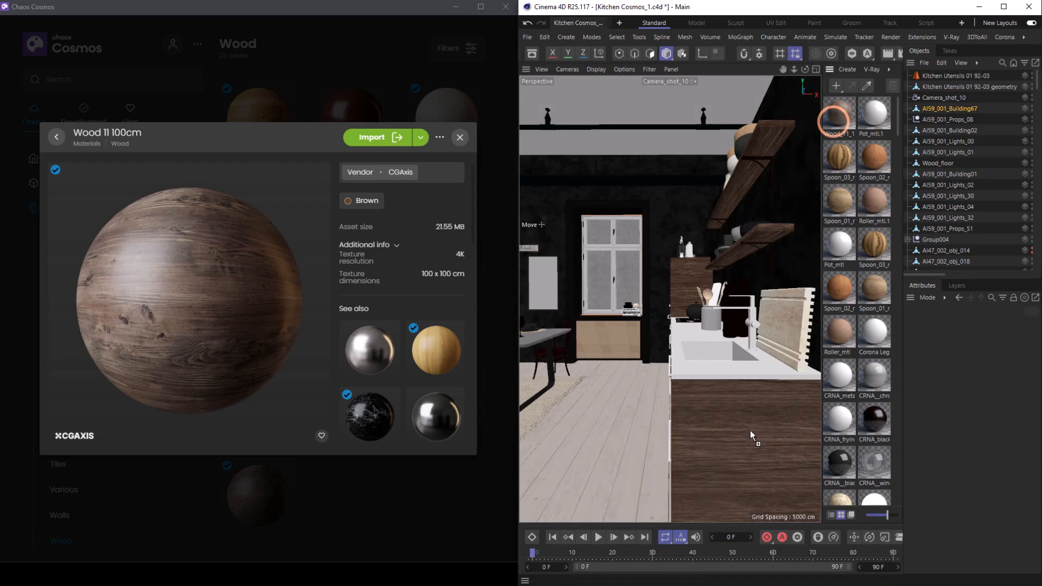
- Apply the Wood_11_100cm material to the counter cabinet, then return to the Cosmos decals list
{"action": "left_click", "coordinate": [840, 116]}
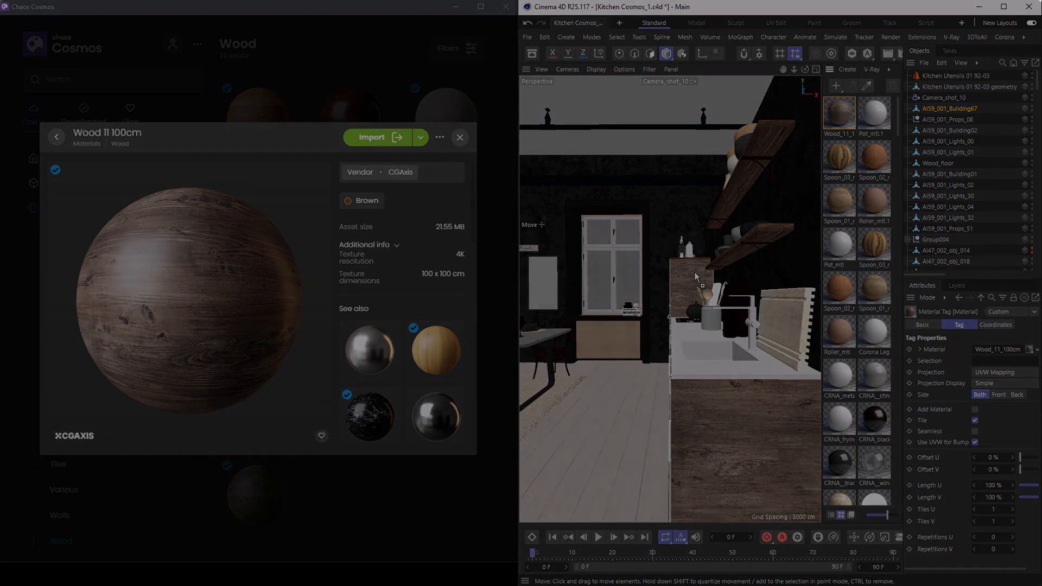
{"action": "left_click", "coordinate": [63, 284]}
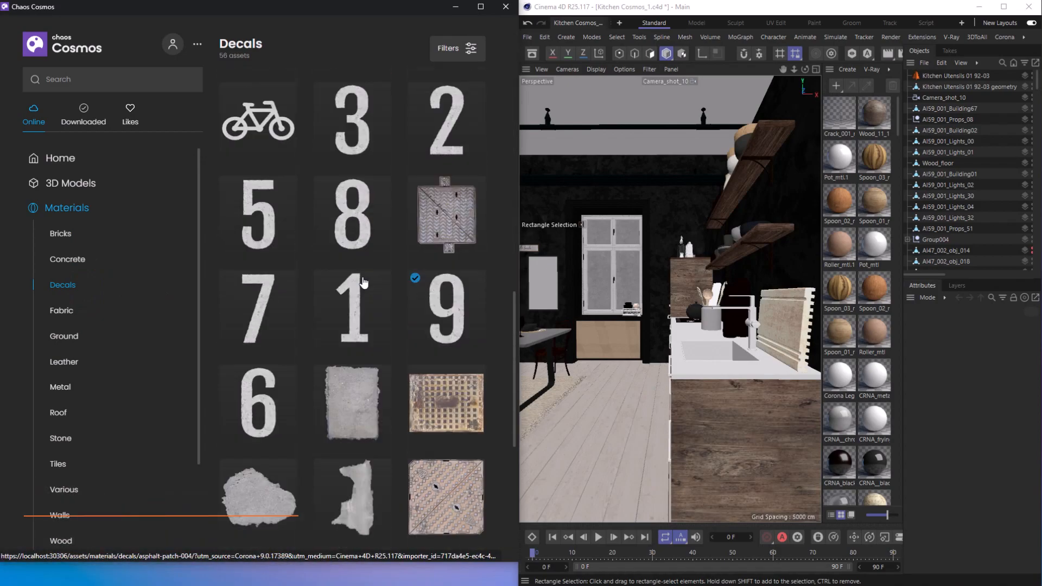
- Download the Crack 003 decal and import it onto the kitchen floor
{"action": "scroll", "scroll_direction": "down", "scroll_amount": 3}
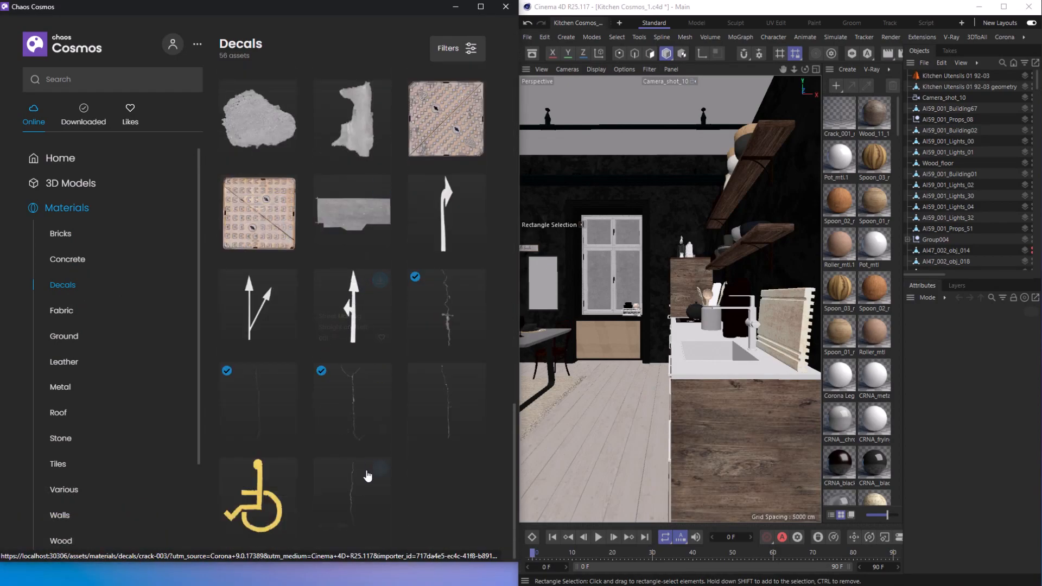
{"action": "left_click", "coordinate": [446, 398]}
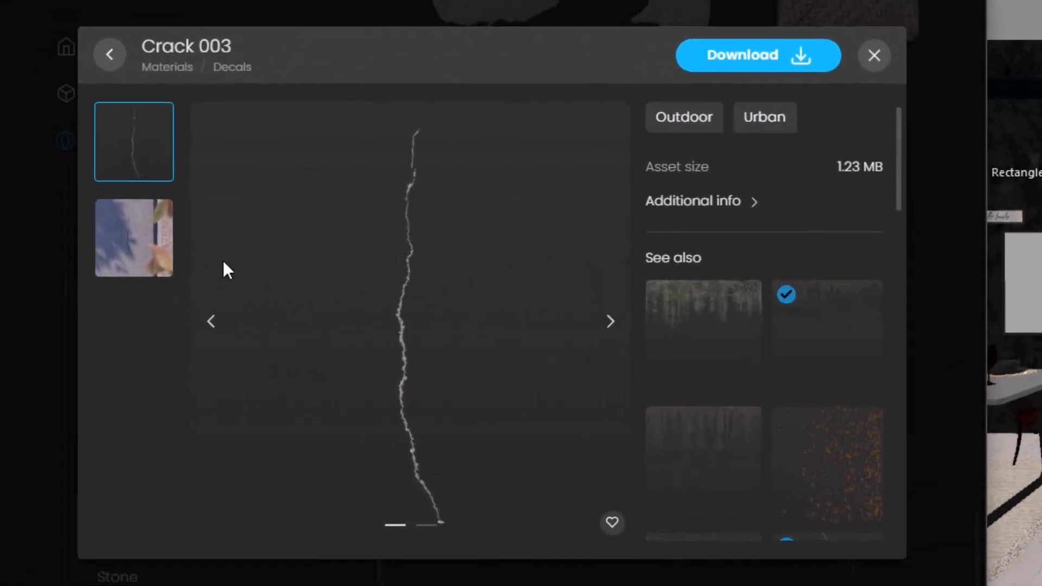
{"action": "left_click", "coordinate": [757, 55]}
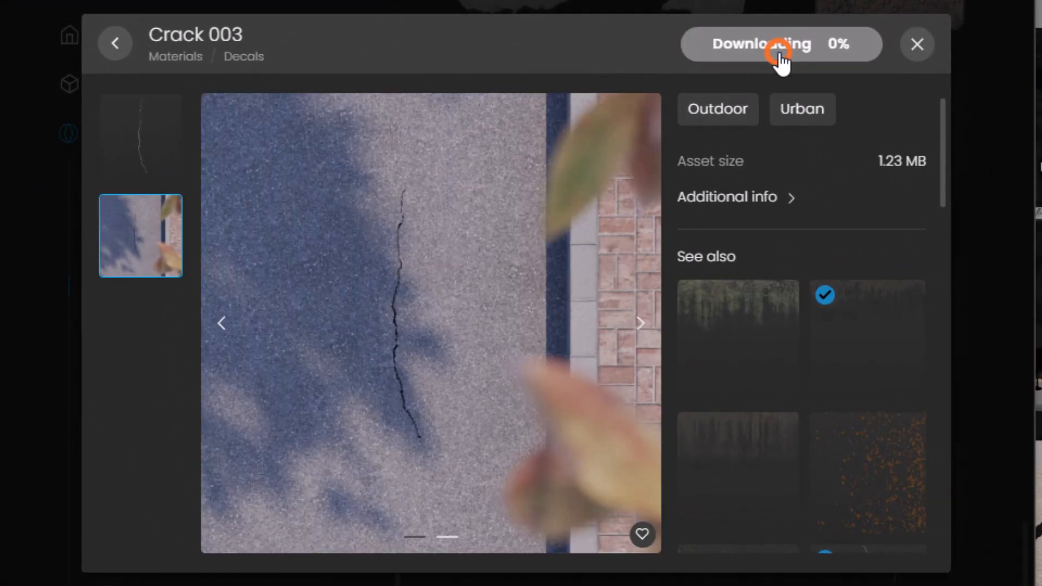
{"action": "left_click", "coordinate": [780, 43]}
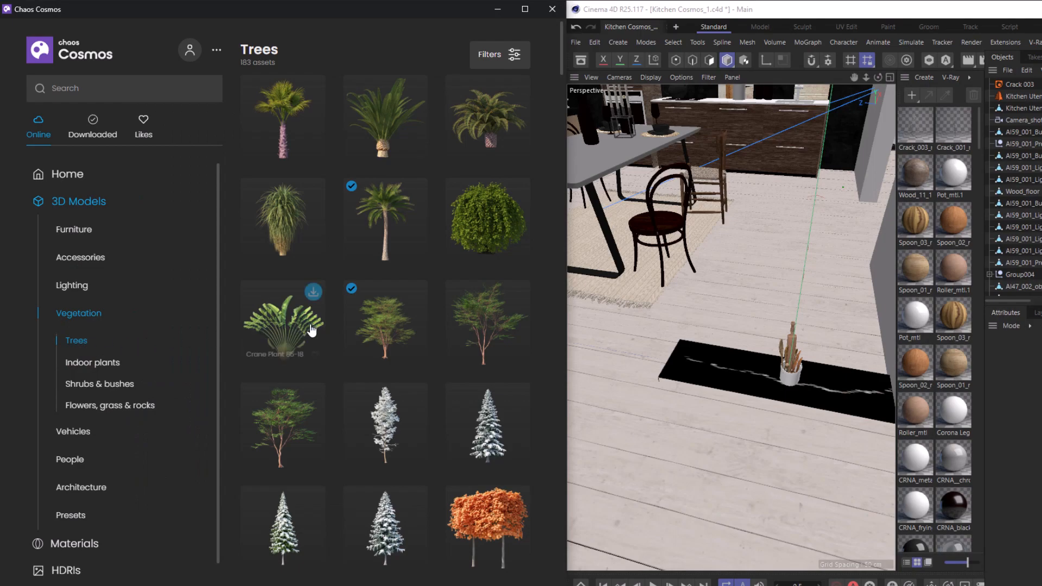
- Browse to the spline-based 3D model presets and show the Forest Fall 001 surface preset's details
{"action": "scroll", "scroll_direction": "down", "scroll_amount": 3}
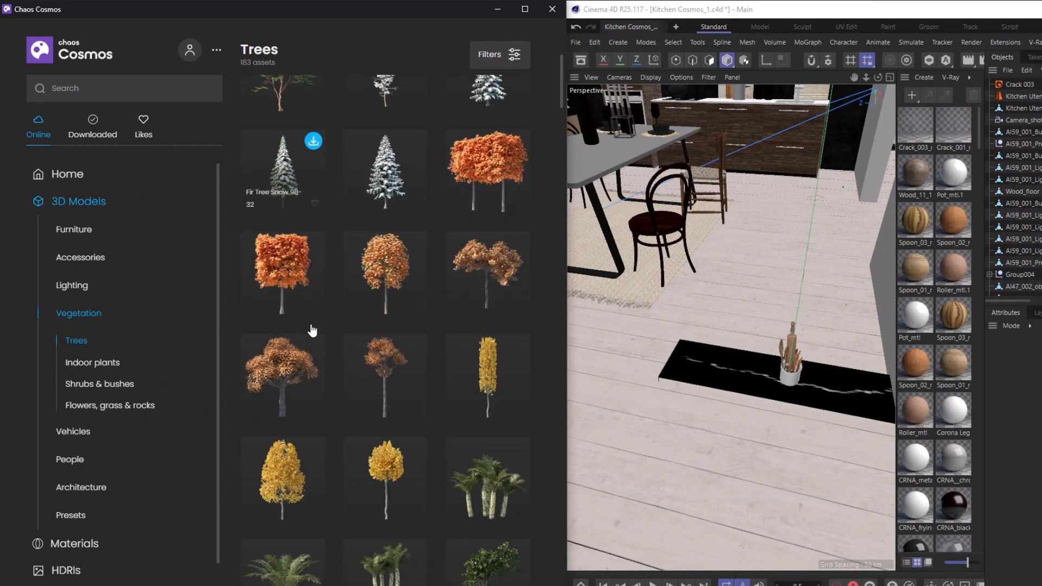
{"action": "scroll", "scroll_direction": "down", "scroll_amount": 3}
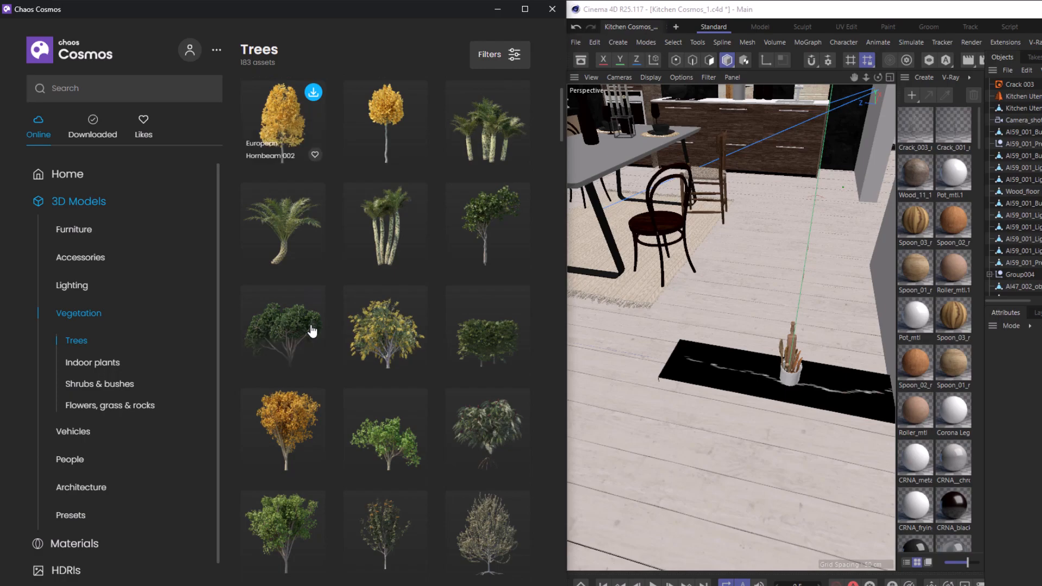
{"action": "mouse_move", "coordinate": [308, 330]}
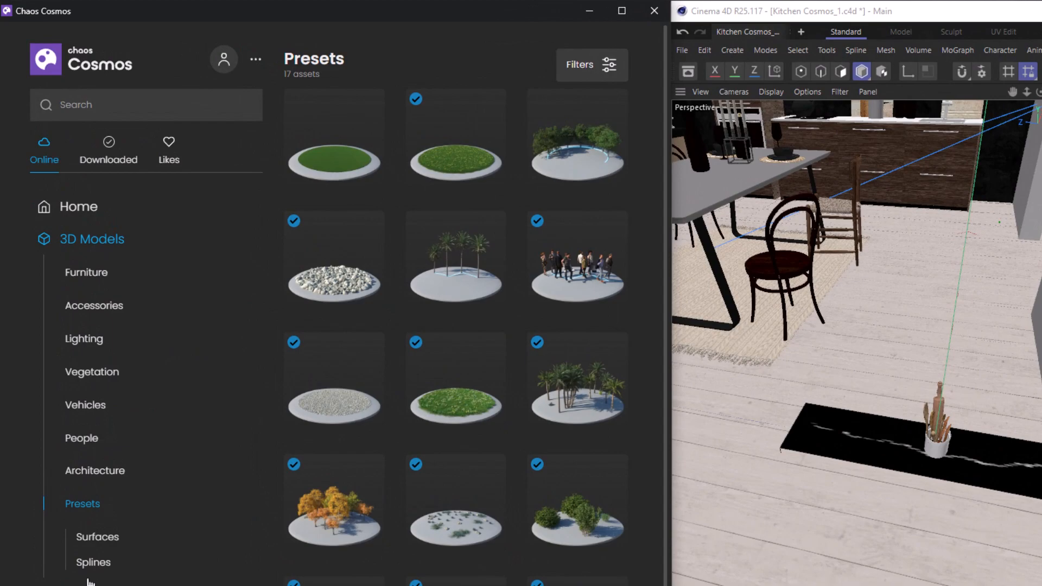
{"action": "left_click", "coordinate": [93, 562]}
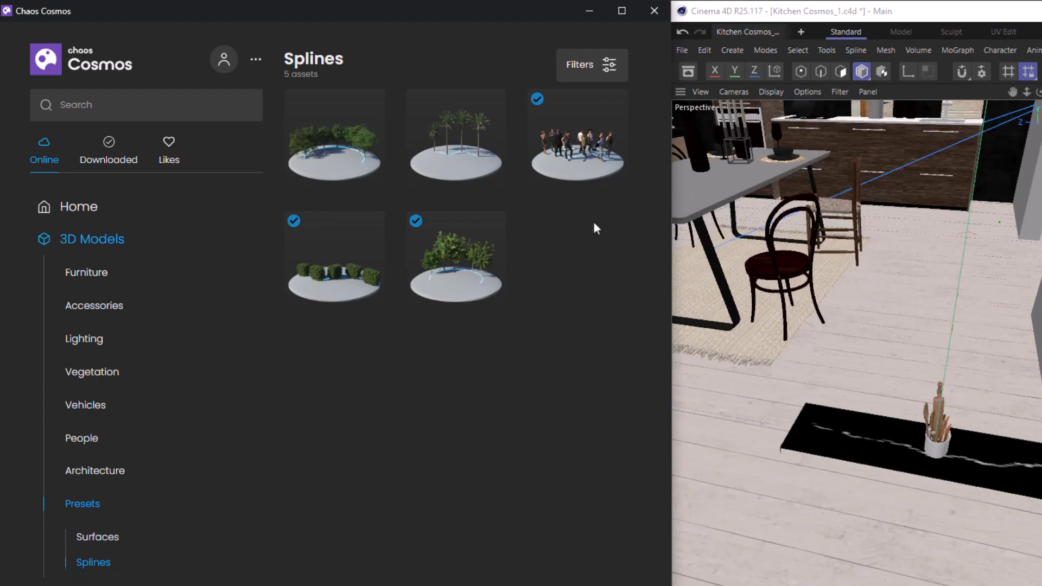
{"action": "left_click", "coordinate": [98, 536]}
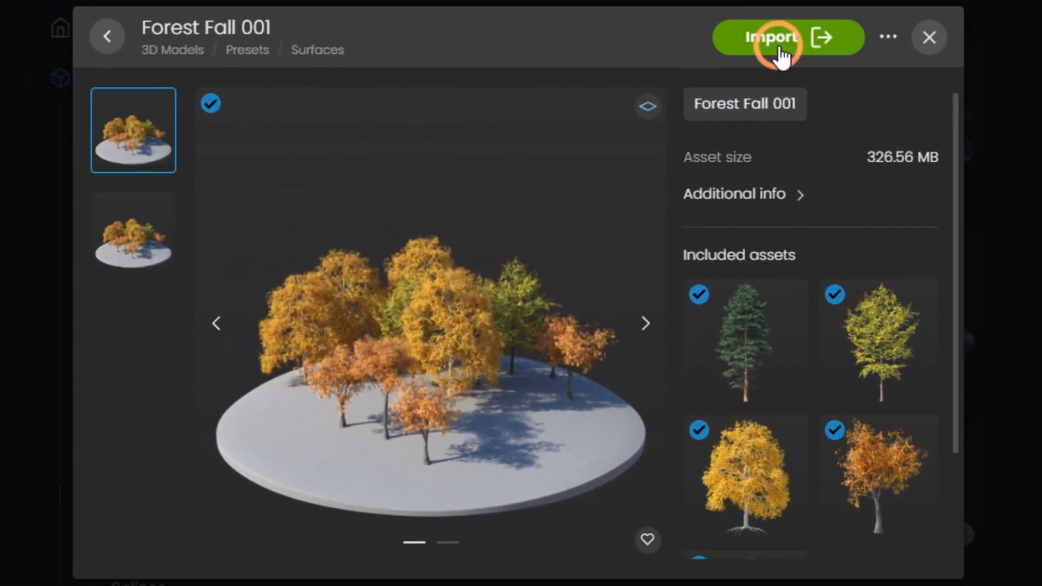
- Import Forest Fall 001 as a Chaos Scatter object and view its distribution settings
{"action": "left_click", "coordinate": [770, 37]}
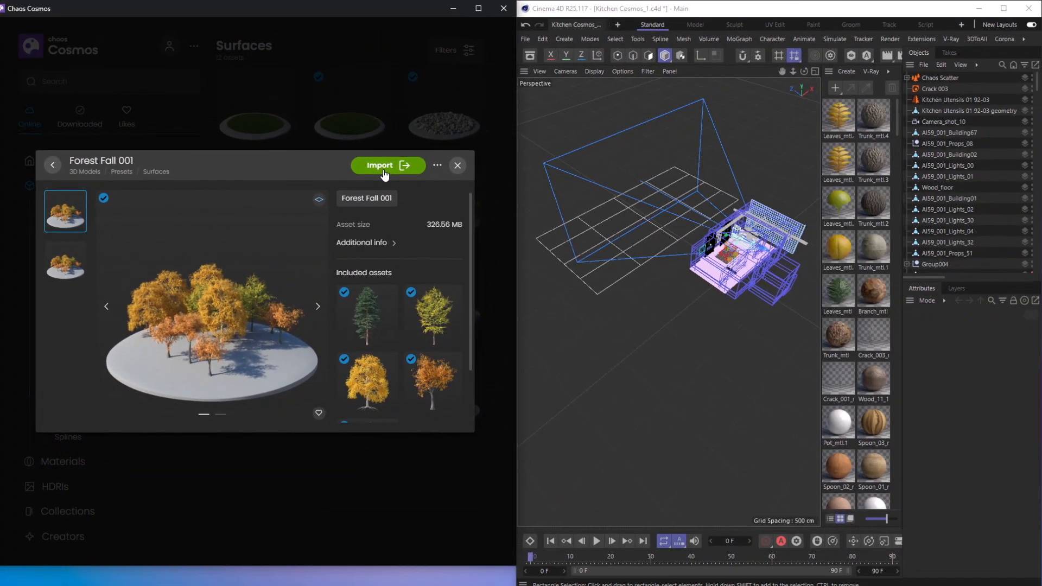
{"action": "left_click", "coordinate": [937, 77]}
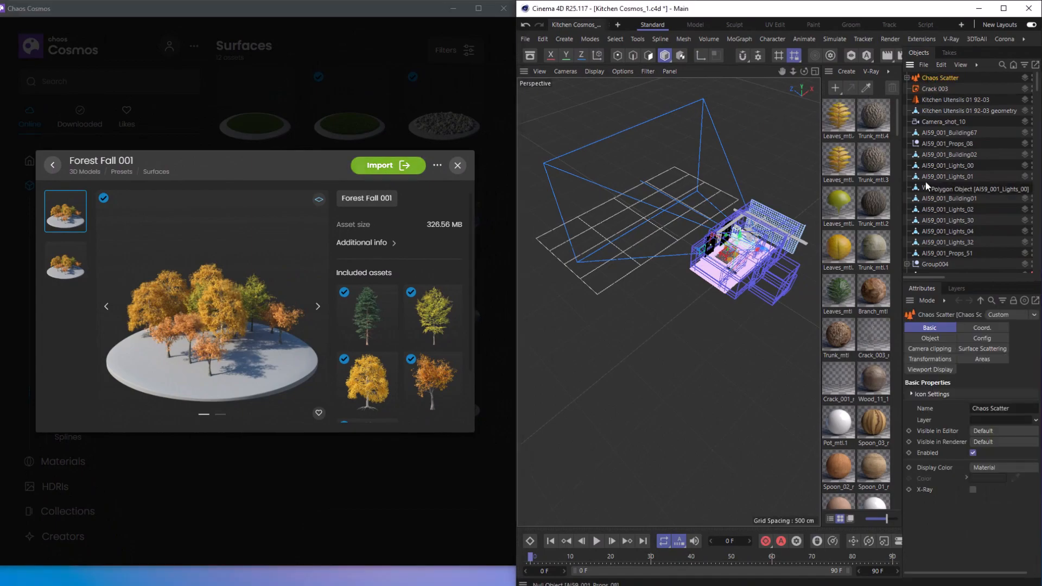
{"action": "left_click", "coordinate": [928, 337]}
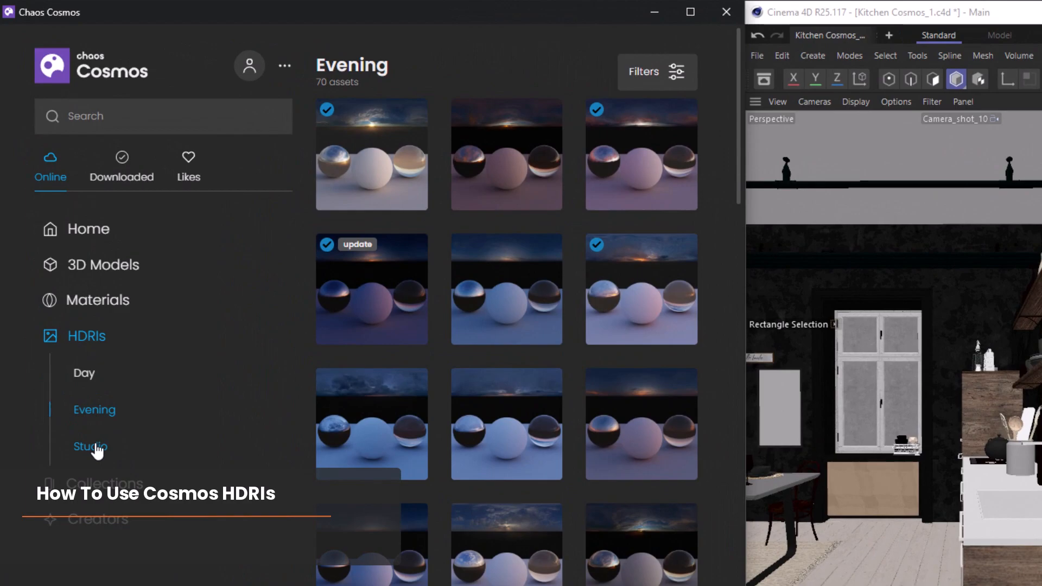
- Browse the Studio then Day HDRIs and import the Day 034 HDRI sky
{"action": "left_click", "coordinate": [90, 446]}
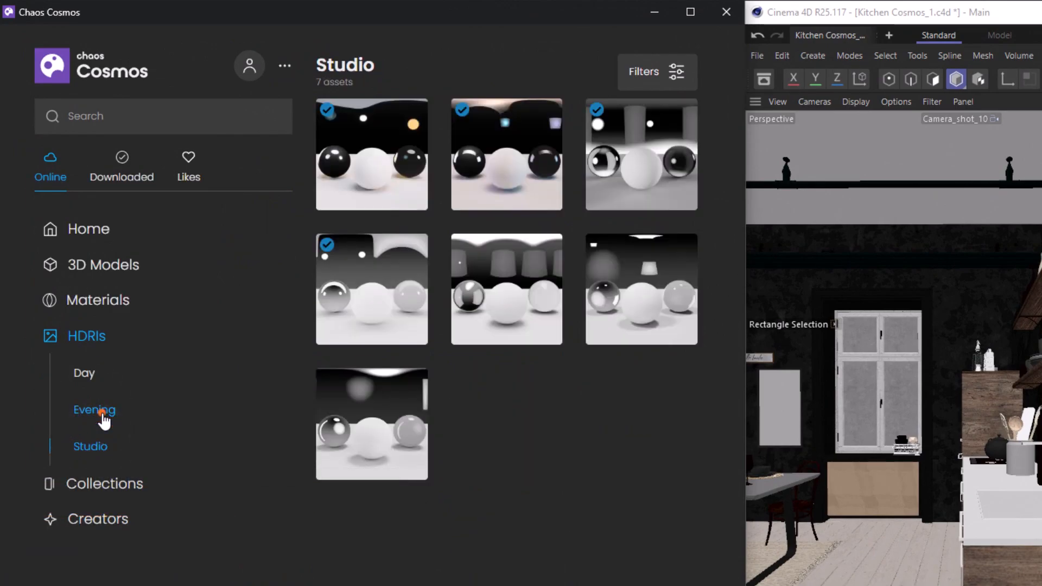
{"action": "left_click", "coordinate": [84, 372]}
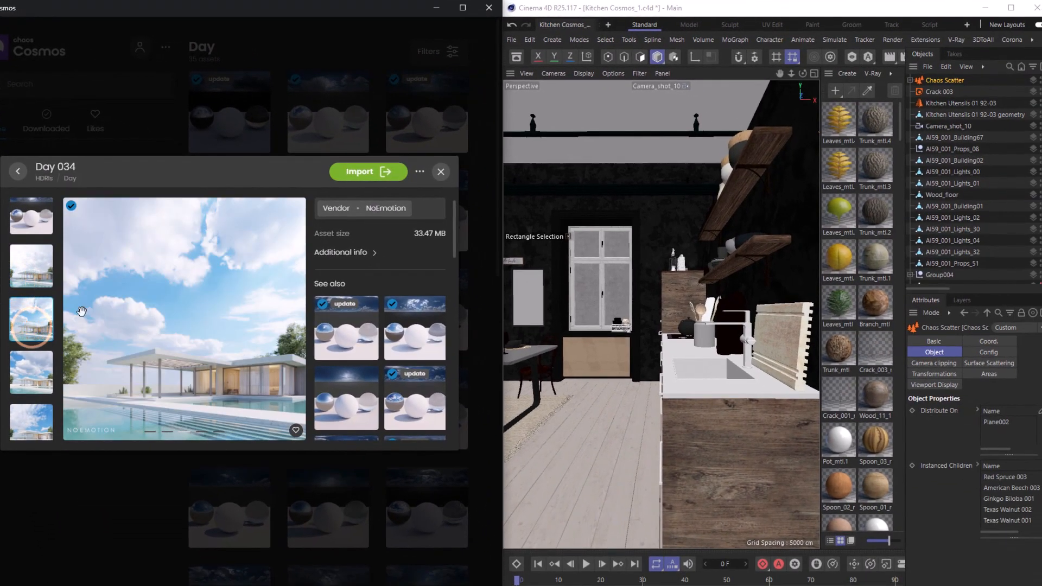
{"action": "left_click", "coordinate": [368, 172]}
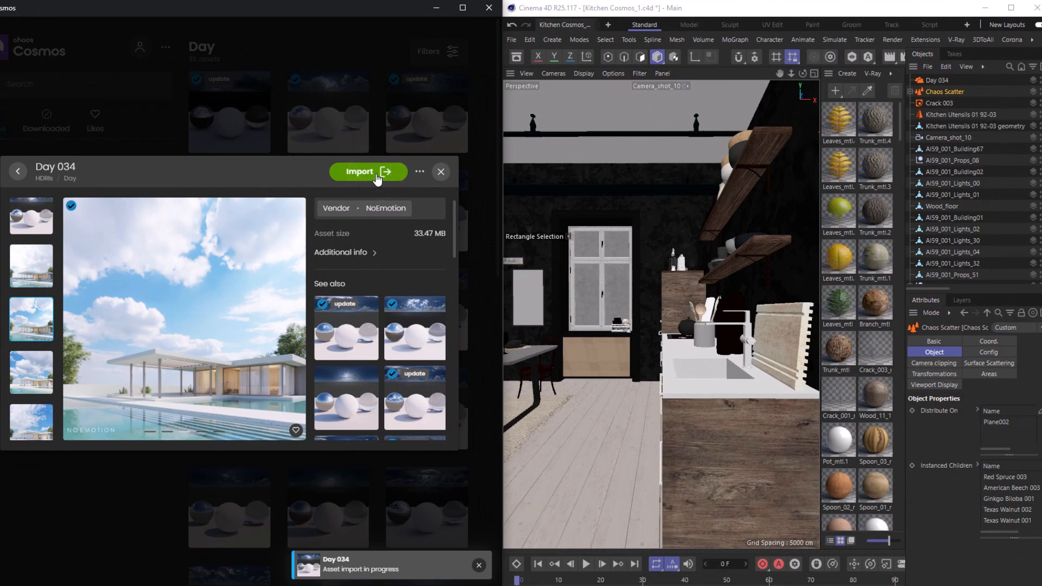